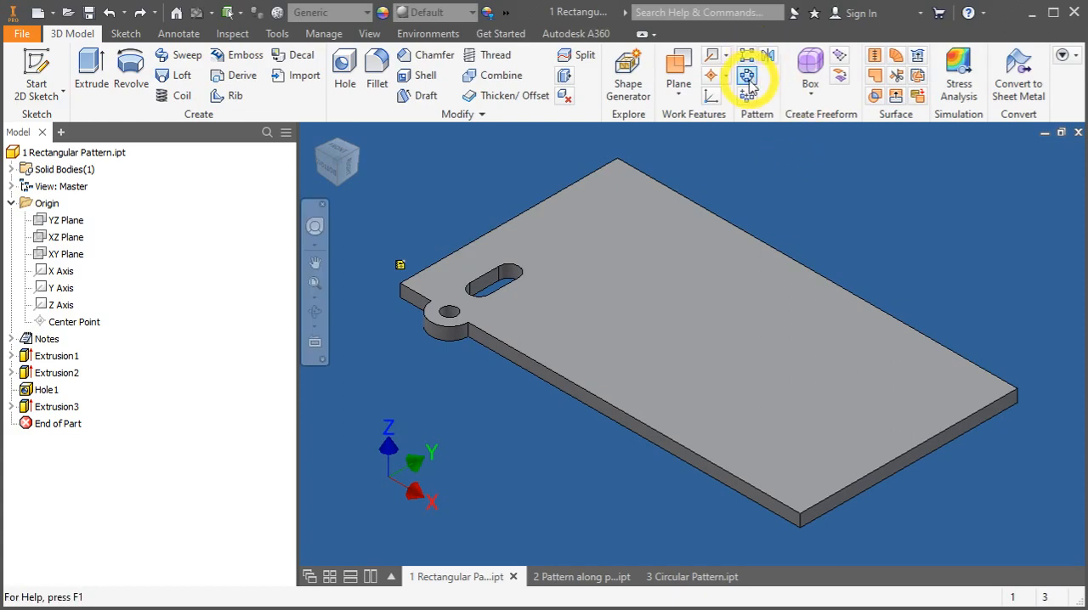
{"action": "mouse_move", "coordinate": [746, 76]}
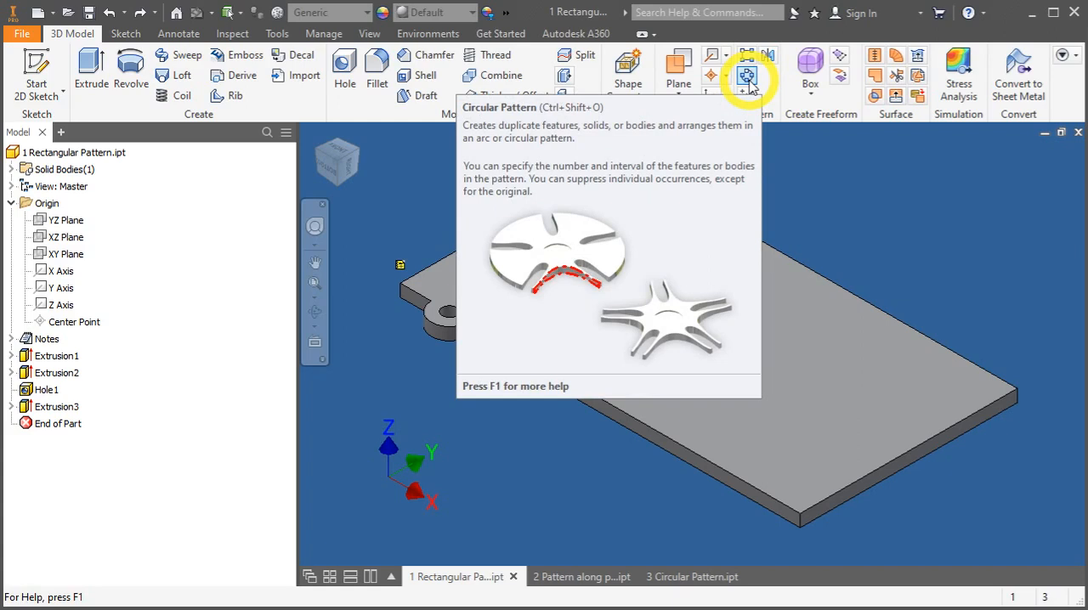
{"action": "mouse_move", "coordinate": [768, 54]}
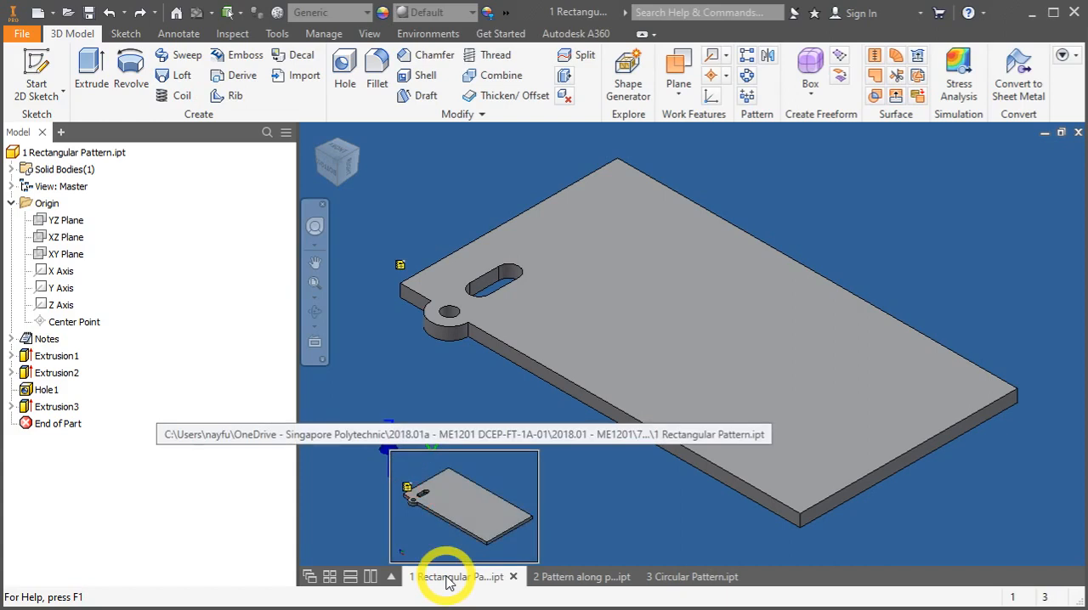
Step: Start a rectangular pattern of the slot (Extrusion3) with the plate's long edge as Direction 1
{"action": "left_click", "coordinate": [446, 576]}
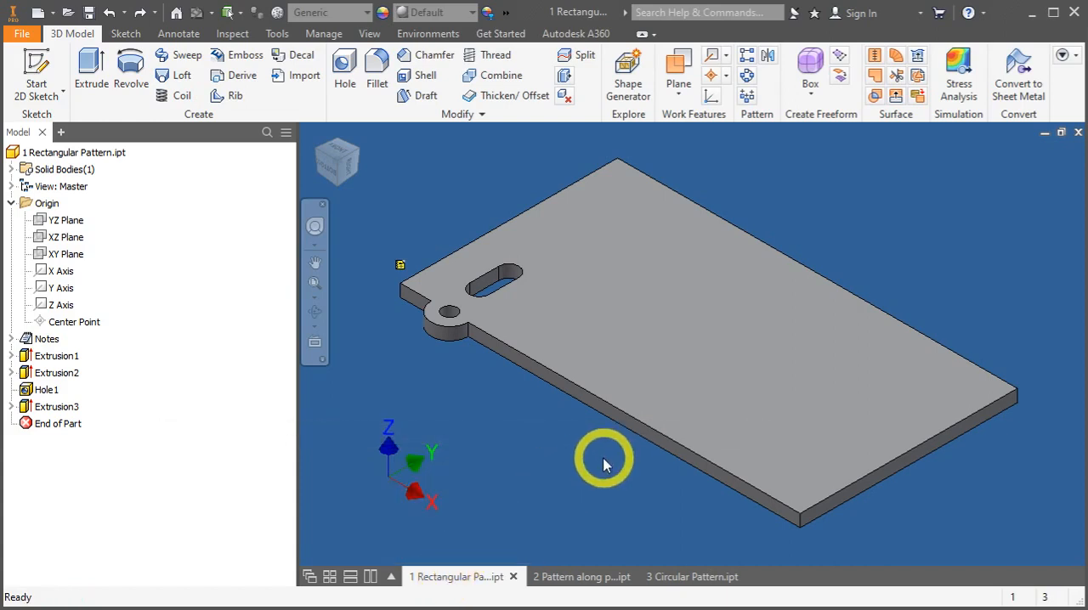
{"action": "left_click_drag", "start_coordinate": [603, 465], "coordinate": [687, 337]}
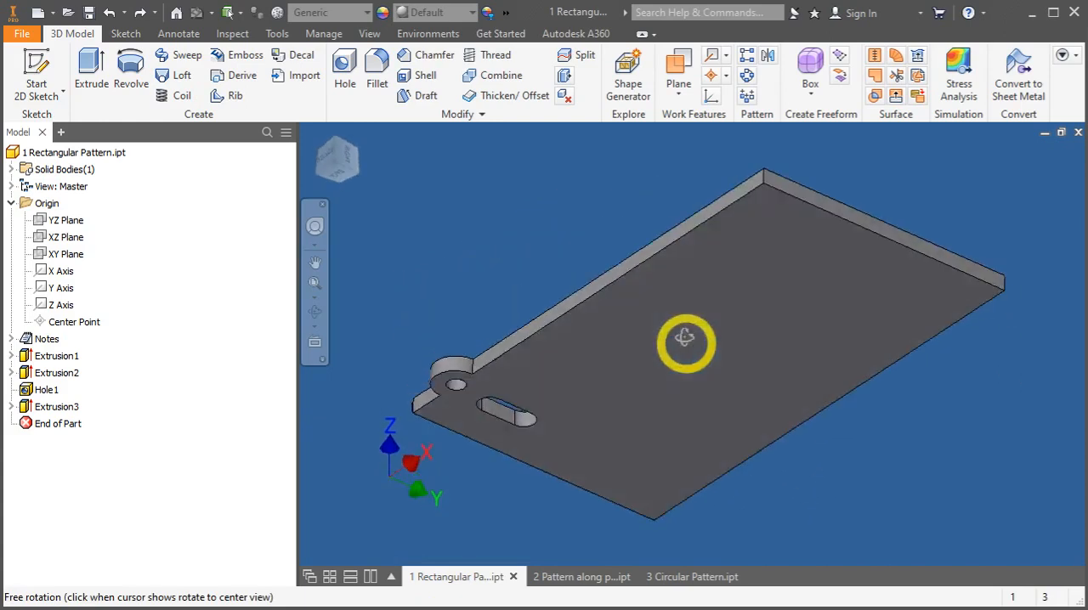
{"action": "left_click_drag", "start_coordinate": [683, 344], "coordinate": [514, 169]}
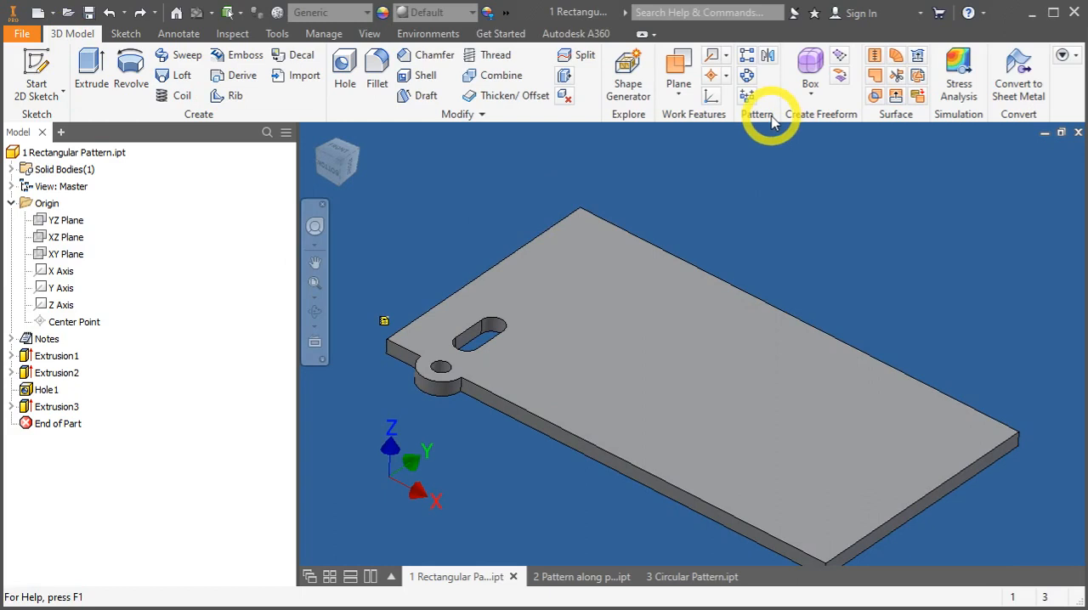
{"action": "mouse_move", "coordinate": [747, 55]}
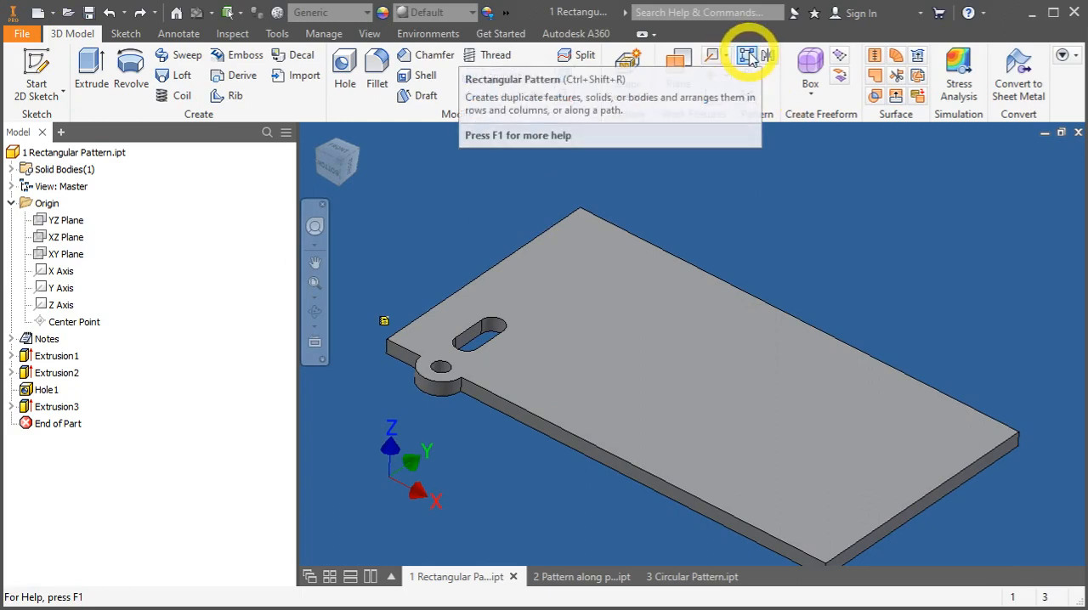
{"action": "left_click", "coordinate": [748, 55]}
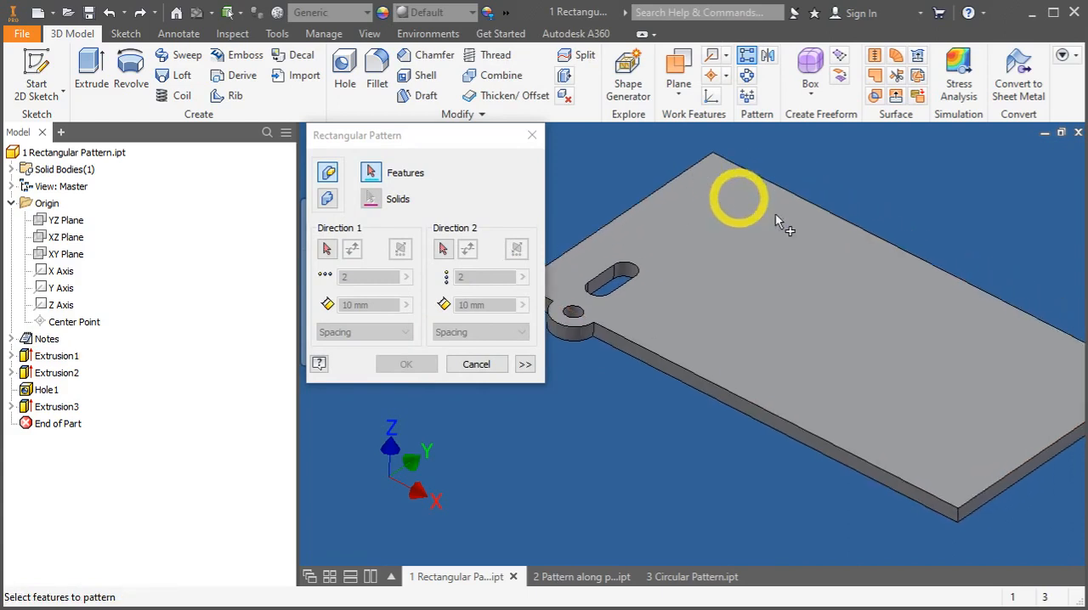
{"action": "mouse_move", "coordinate": [875, 295]}
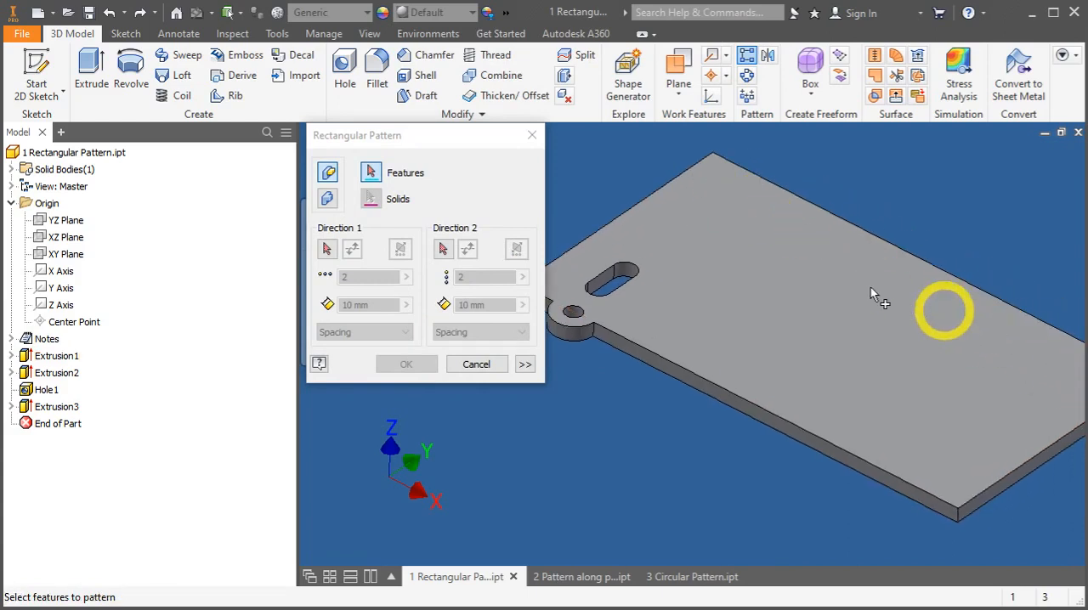
{"action": "left_click", "coordinate": [637, 263]}
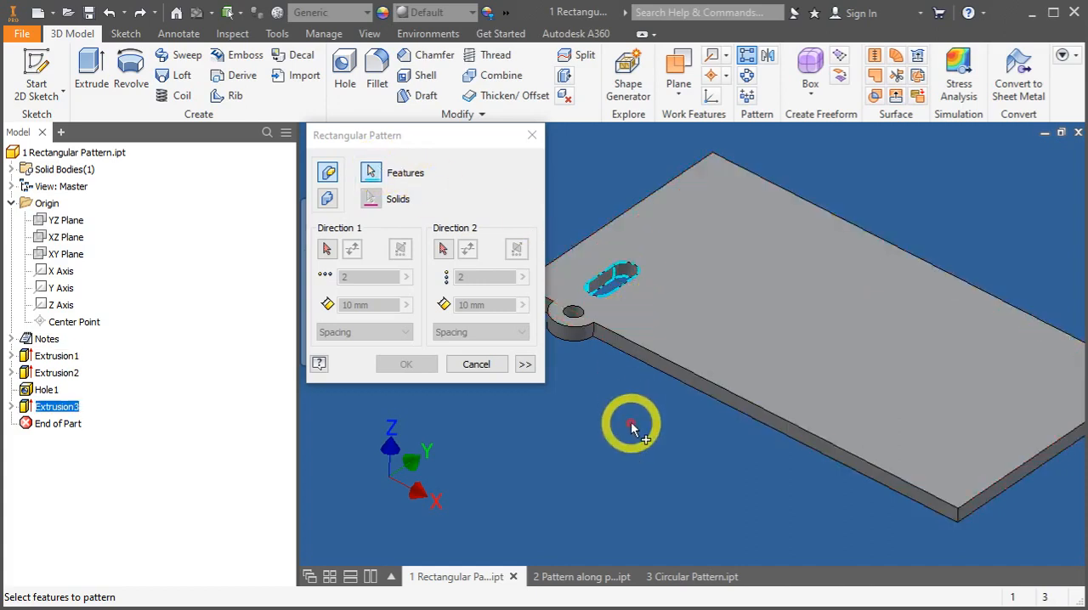
{"action": "left_click", "coordinate": [326, 248]}
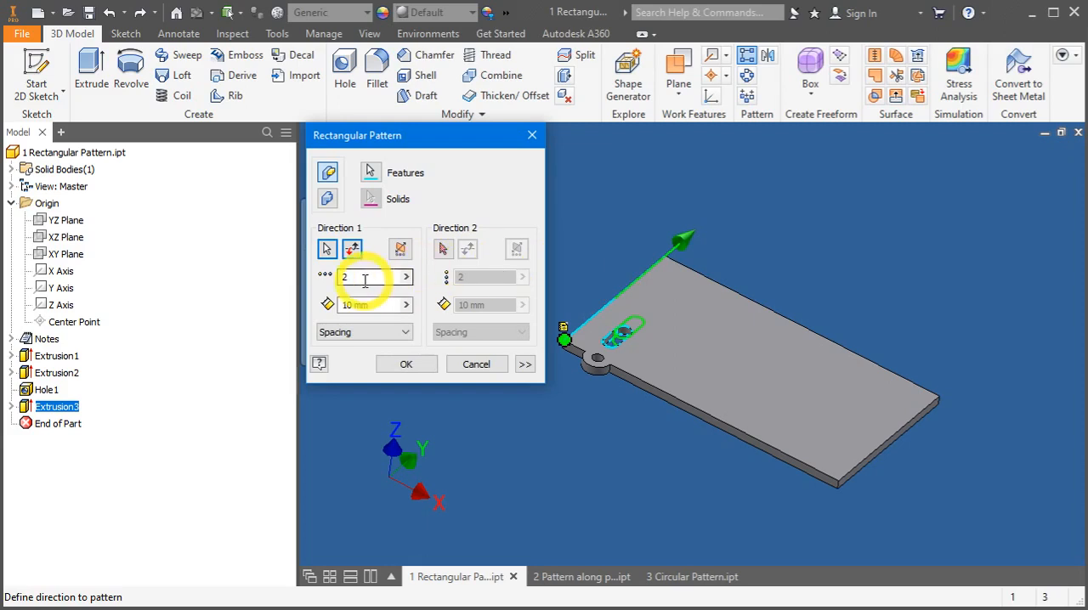
Step: Set Direction 1 to 3 copies at 25 mm spacing
{"action": "left_click", "coordinate": [357, 277]}
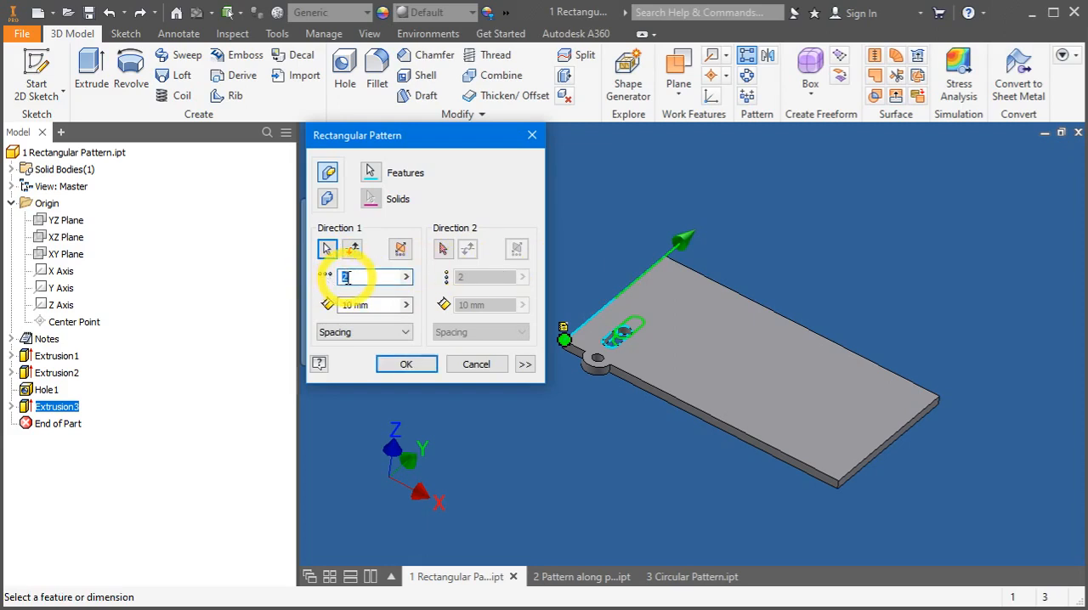
{"action": "mouse_move", "coordinate": [365, 275]}
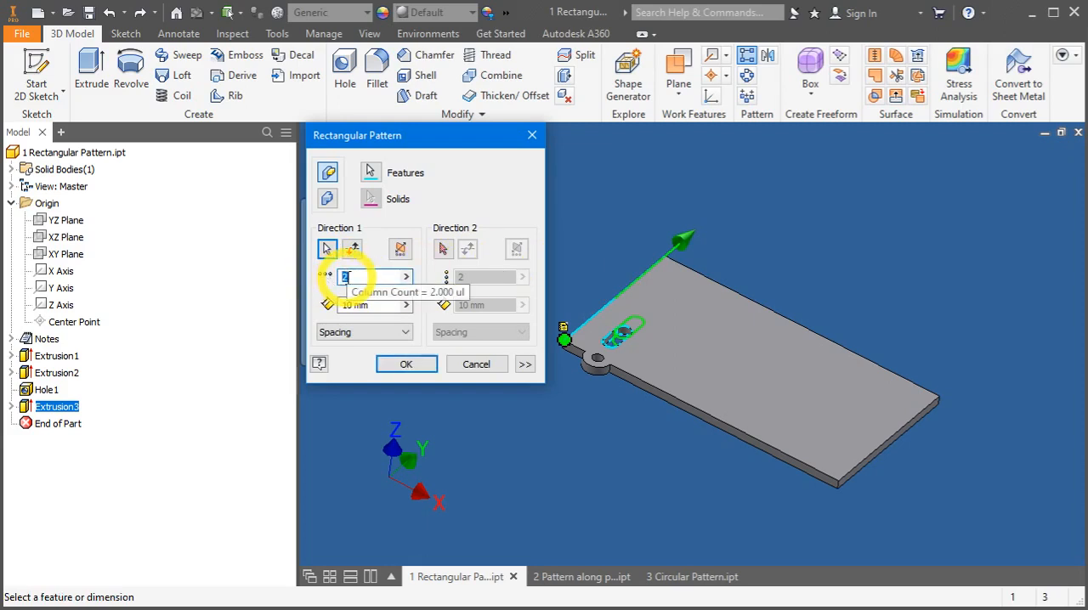
{"action": "type", "text": "3"}
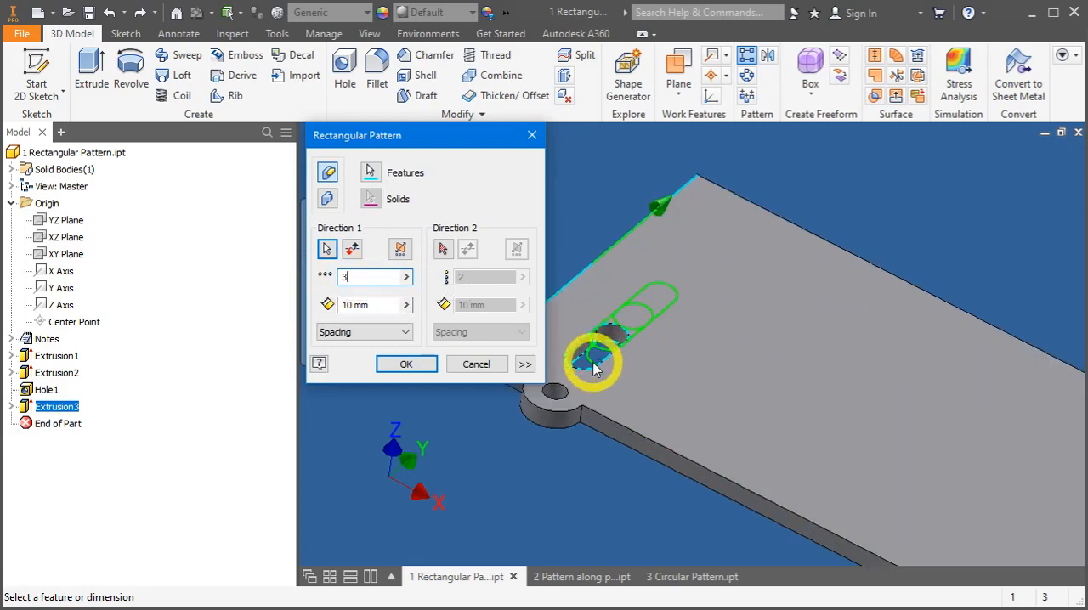
{"action": "left_click", "coordinate": [370, 304]}
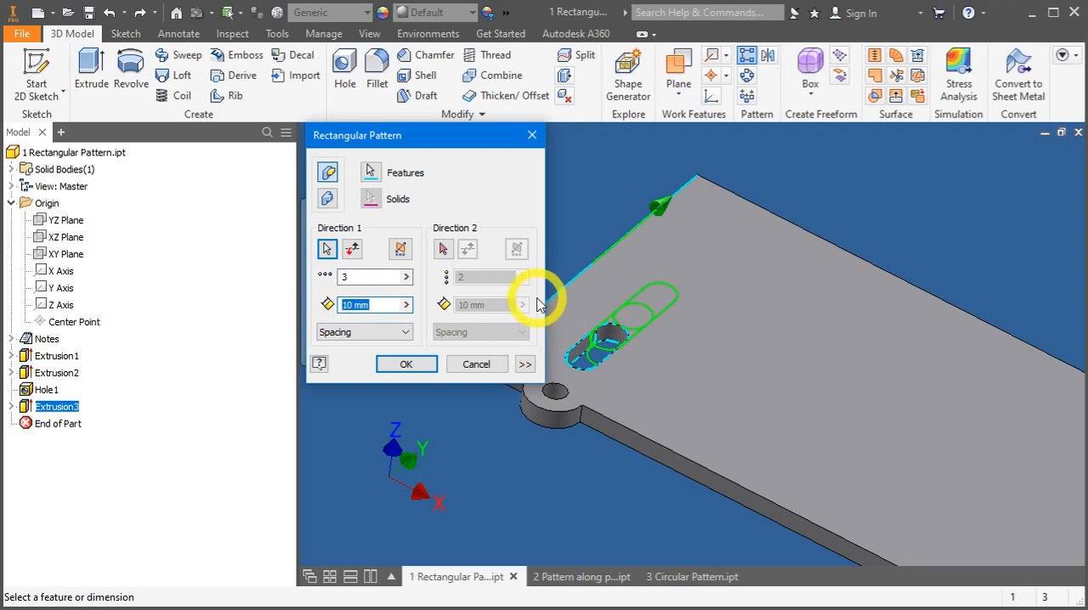
{"action": "type", "text": "25"}
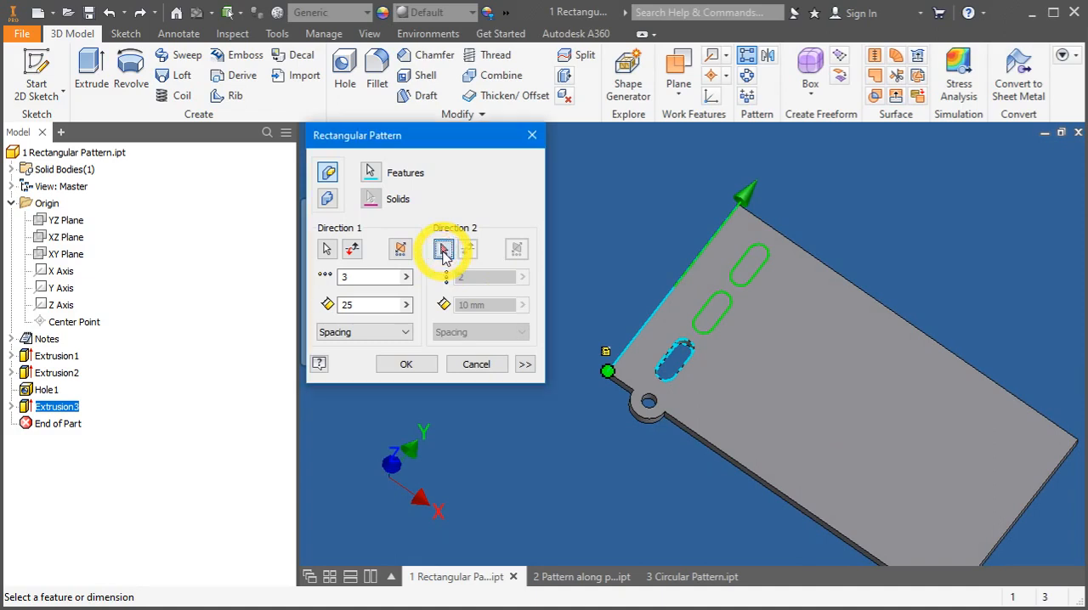
Step: Add Direction 2 along the short edge with 9 copies at 16 mm, flipped onto the plate, and apply the 3 by 9 grid
{"action": "left_click", "coordinate": [442, 248]}
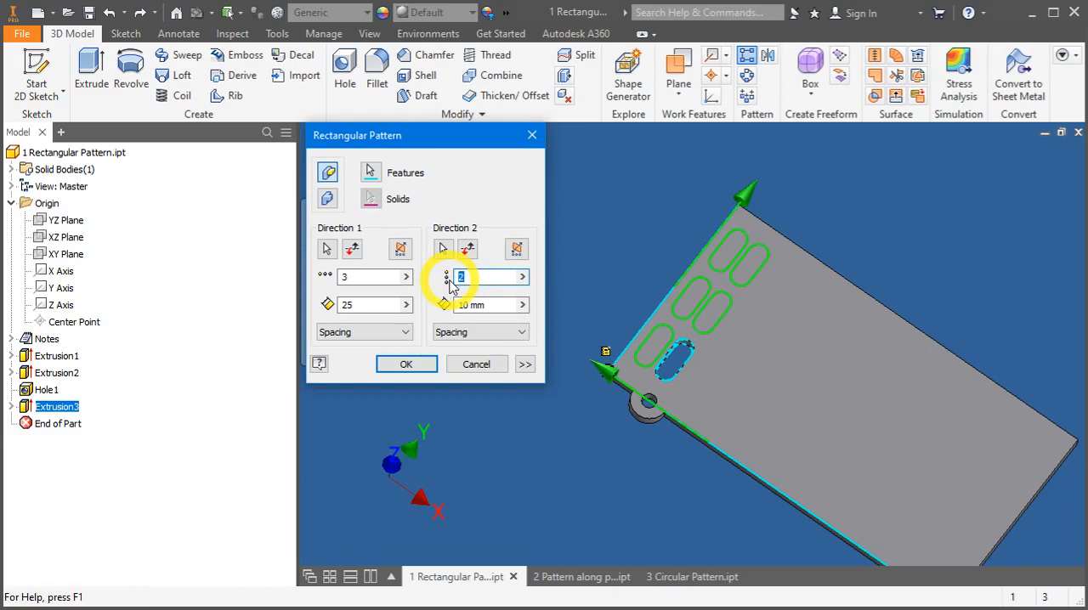
{"action": "type", "text": "9"}
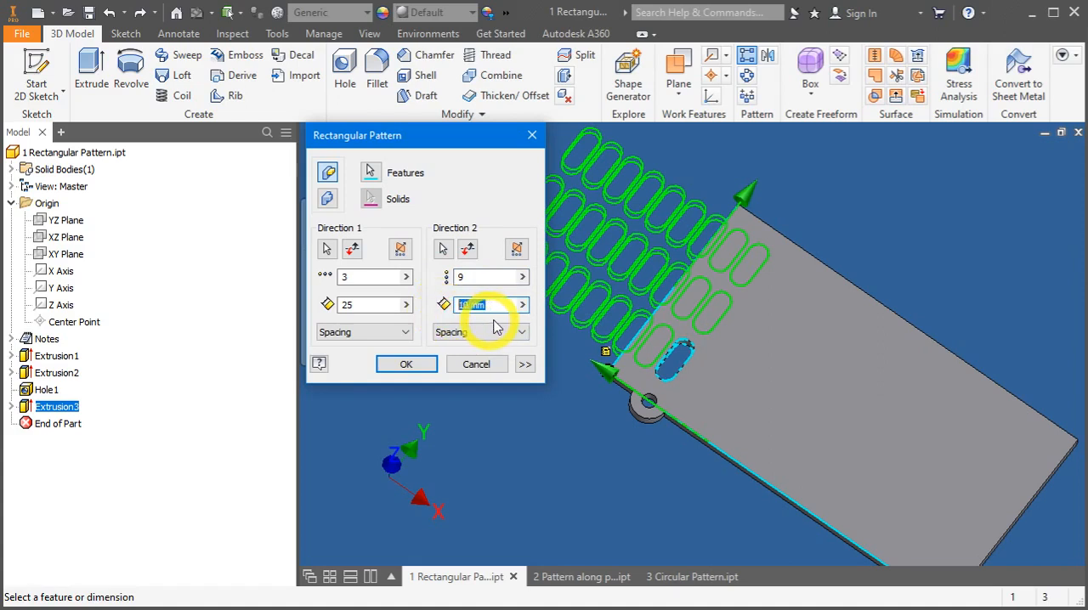
{"action": "type", "text": "16"}
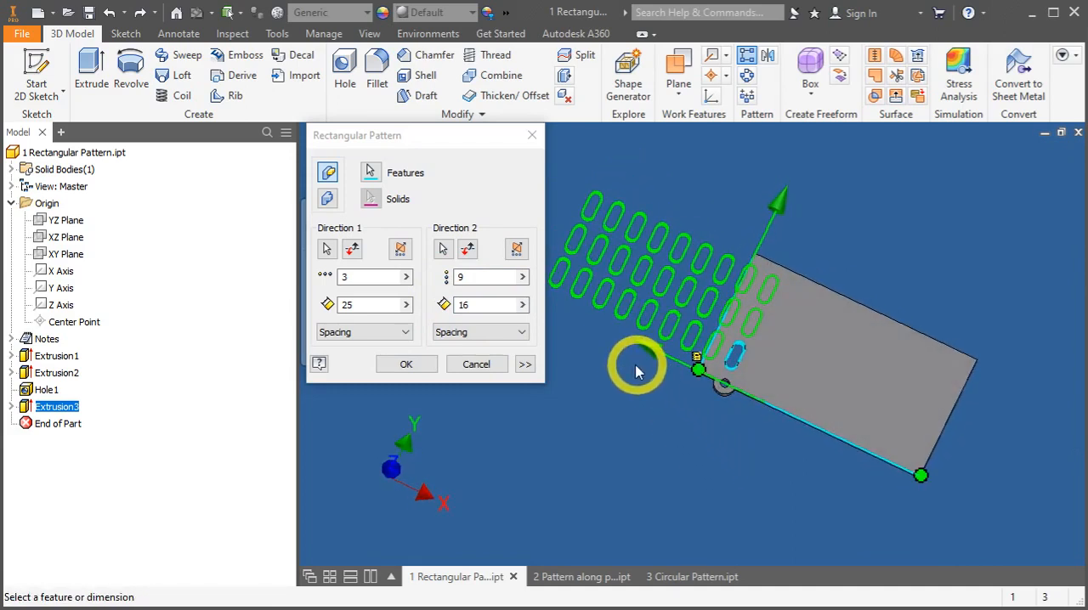
{"action": "mouse_move", "coordinate": [663, 349]}
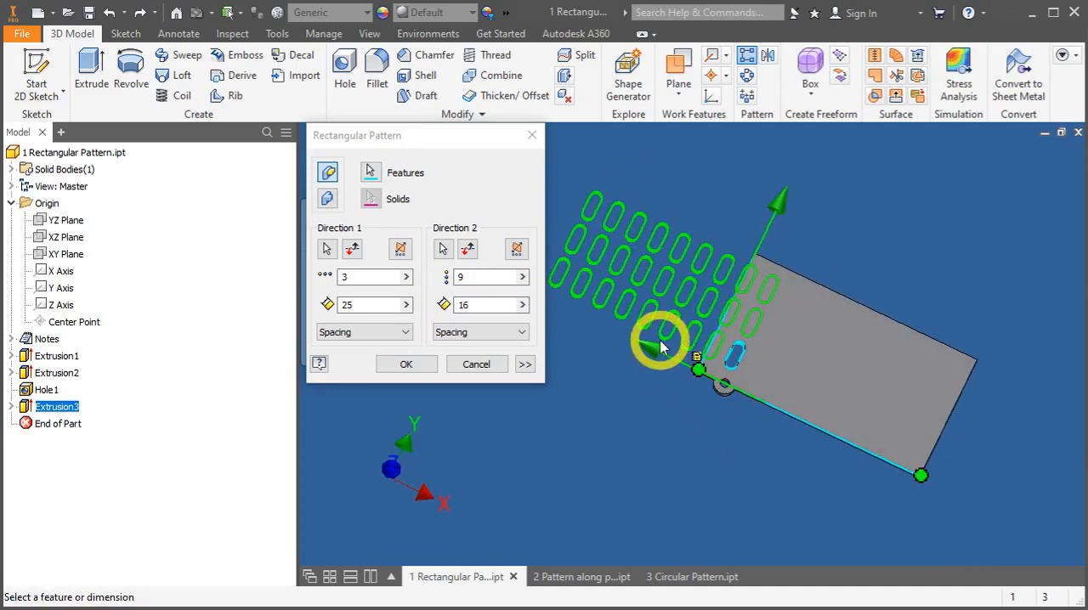
{"action": "left_click", "coordinate": [467, 248]}
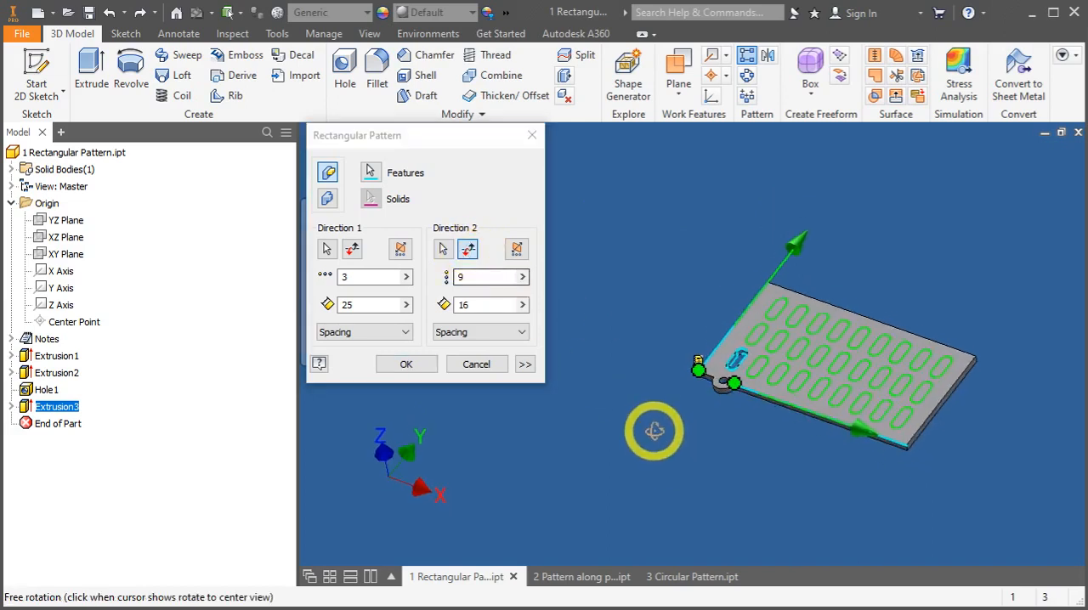
{"action": "left_click_drag", "start_coordinate": [654, 432], "coordinate": [859, 493]}
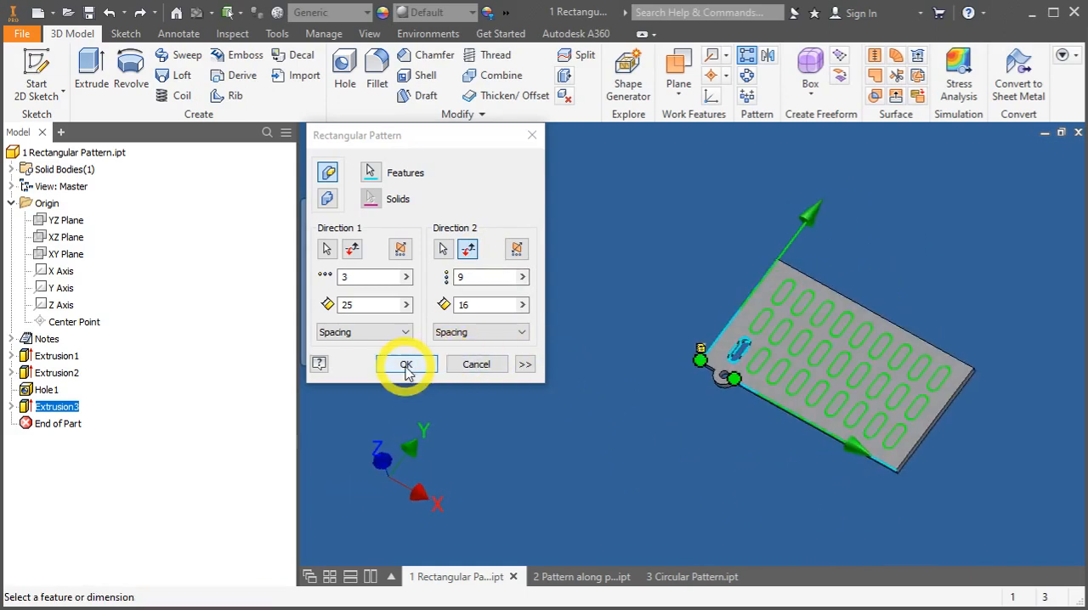
{"action": "left_click", "coordinate": [407, 364]}
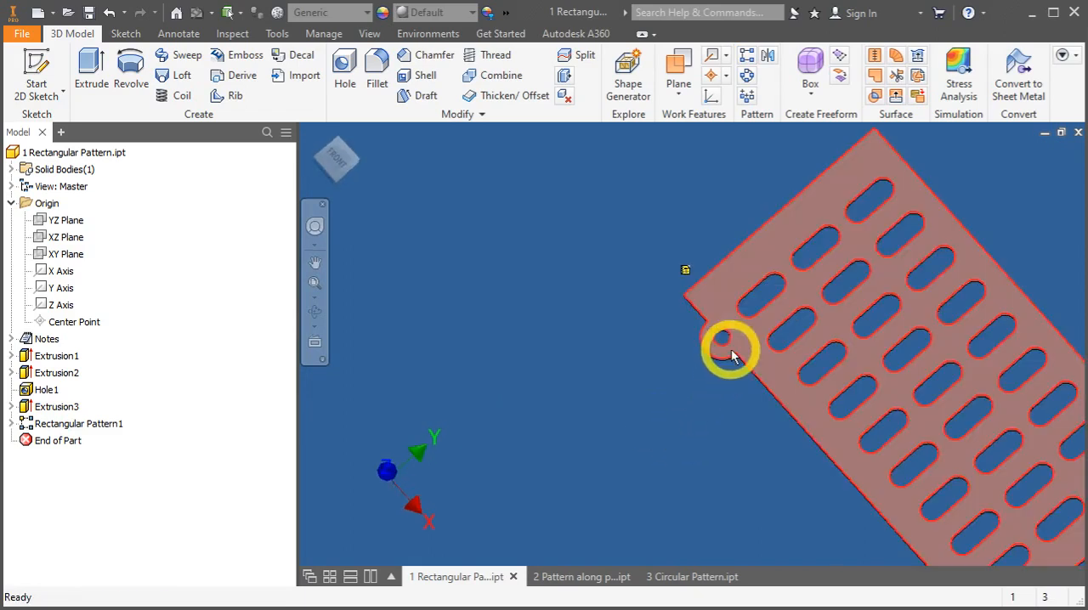
{"action": "left_click_drag", "start_coordinate": [731, 350], "coordinate": [642, 372]}
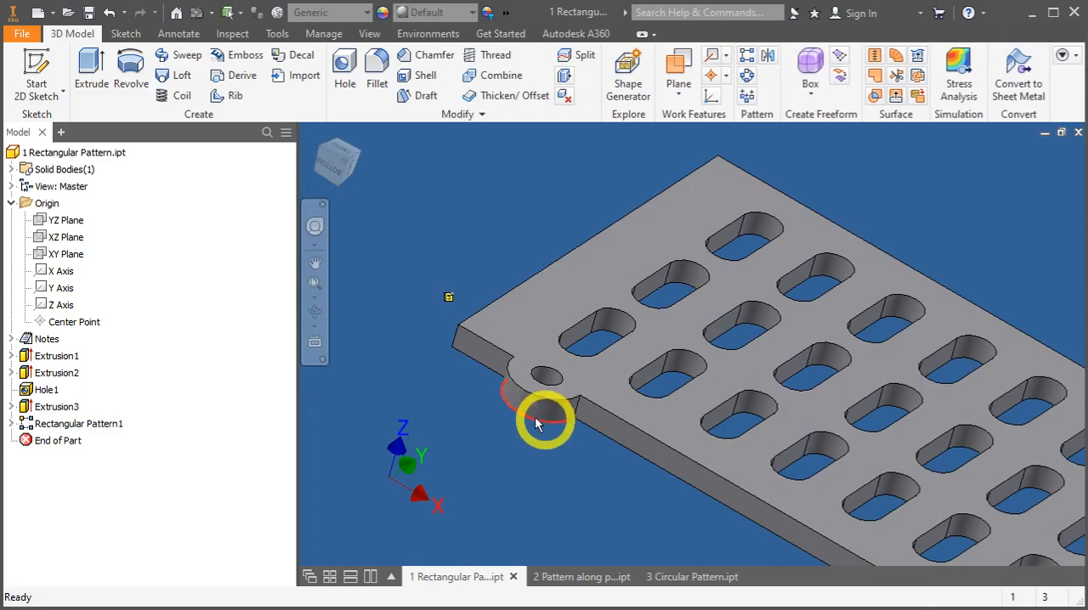
{"action": "left_click", "coordinate": [558, 404]}
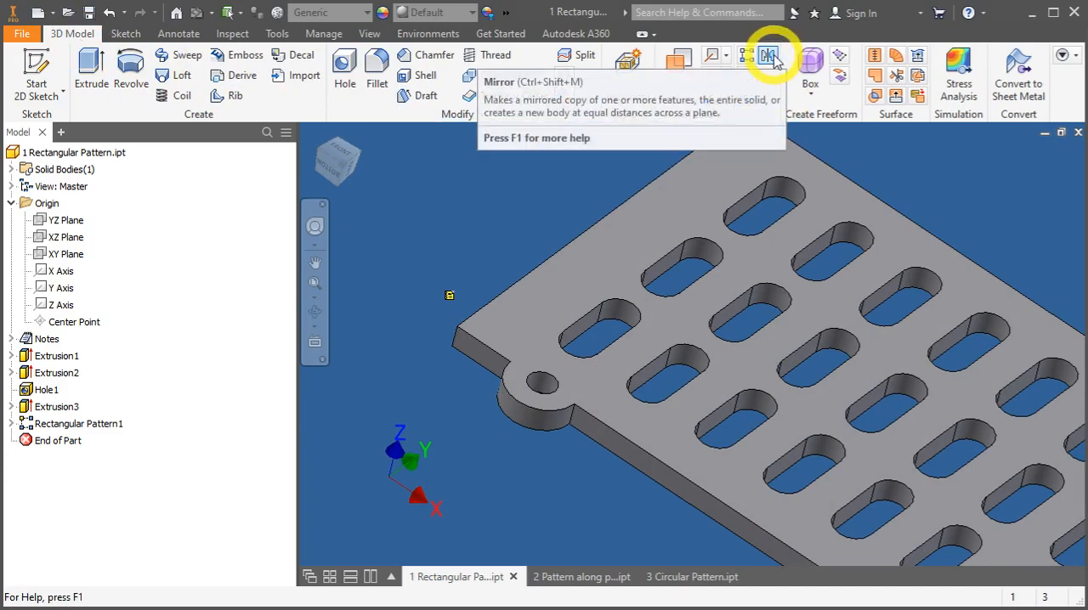
Step: Mirror Extrusion2 and Hole1, trying the YZ Plane then choosing the XZ Plane as mirror plane
{"action": "left_click", "coordinate": [768, 55]}
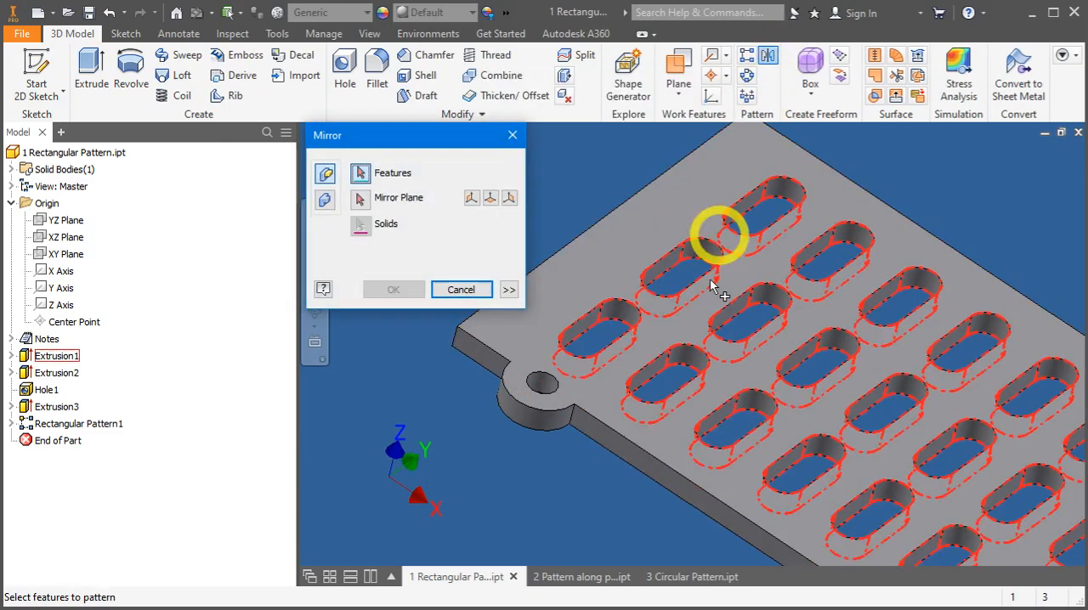
{"action": "left_click_drag", "start_coordinate": [718, 234], "coordinate": [799, 348]}
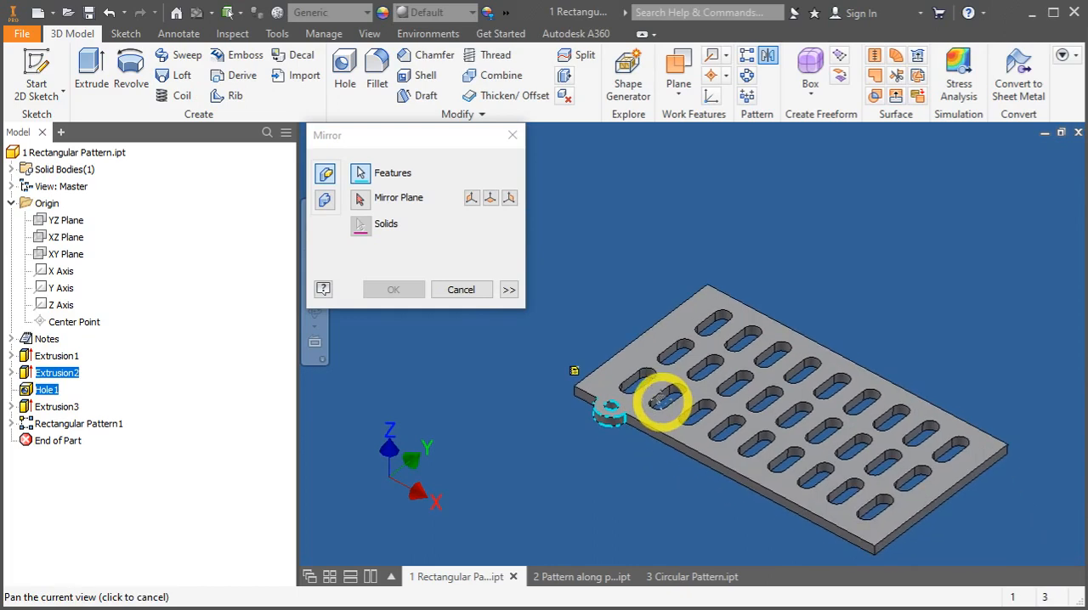
{"action": "left_click", "coordinate": [361, 197]}
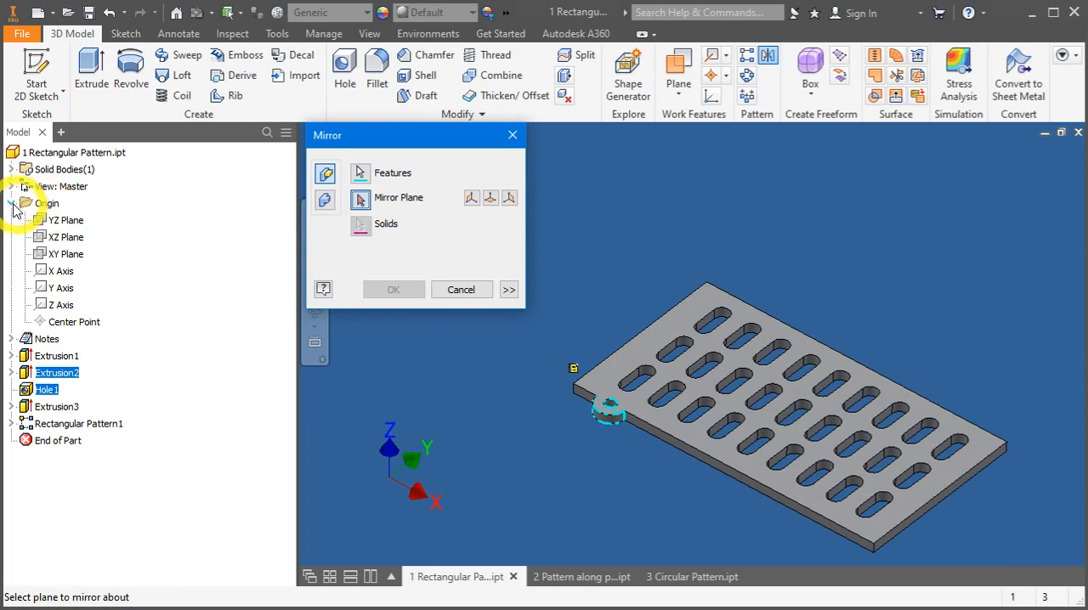
{"action": "left_click", "coordinate": [64, 221]}
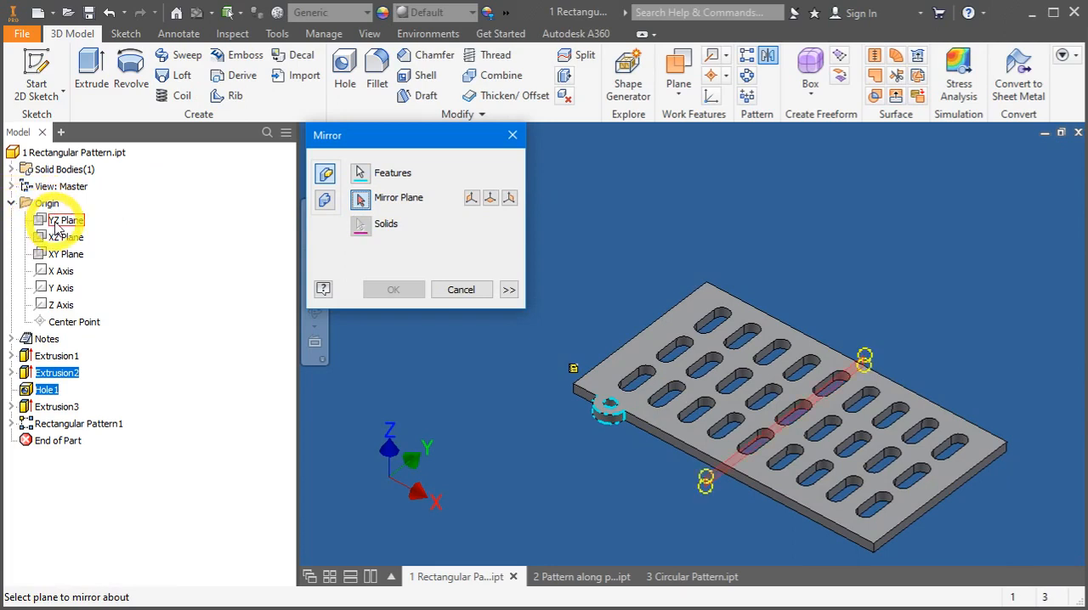
{"action": "left_click", "coordinate": [64, 236]}
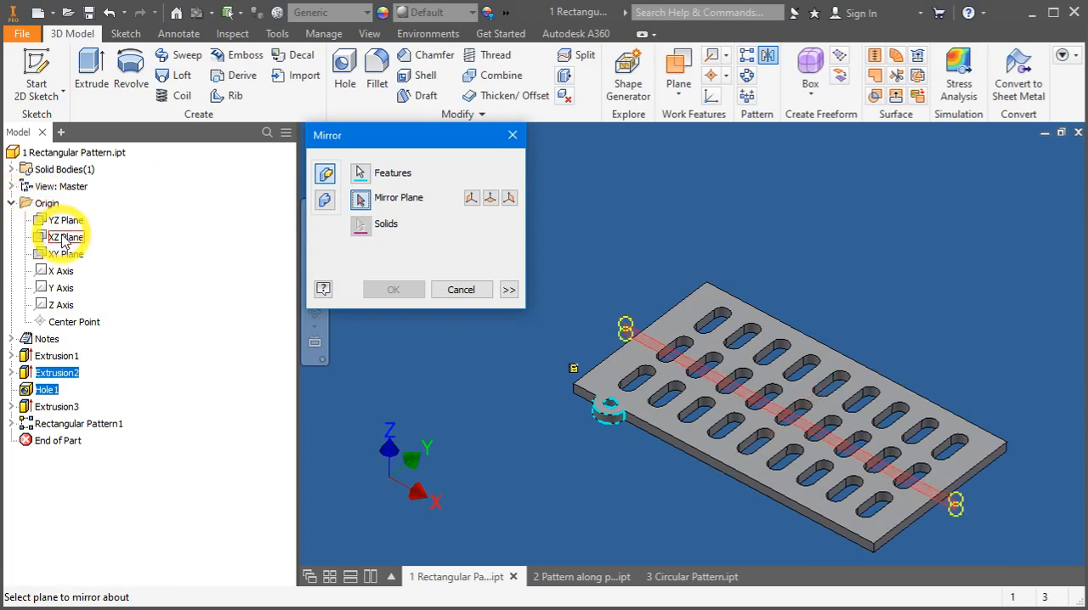
{"action": "left_click", "coordinate": [68, 238]}
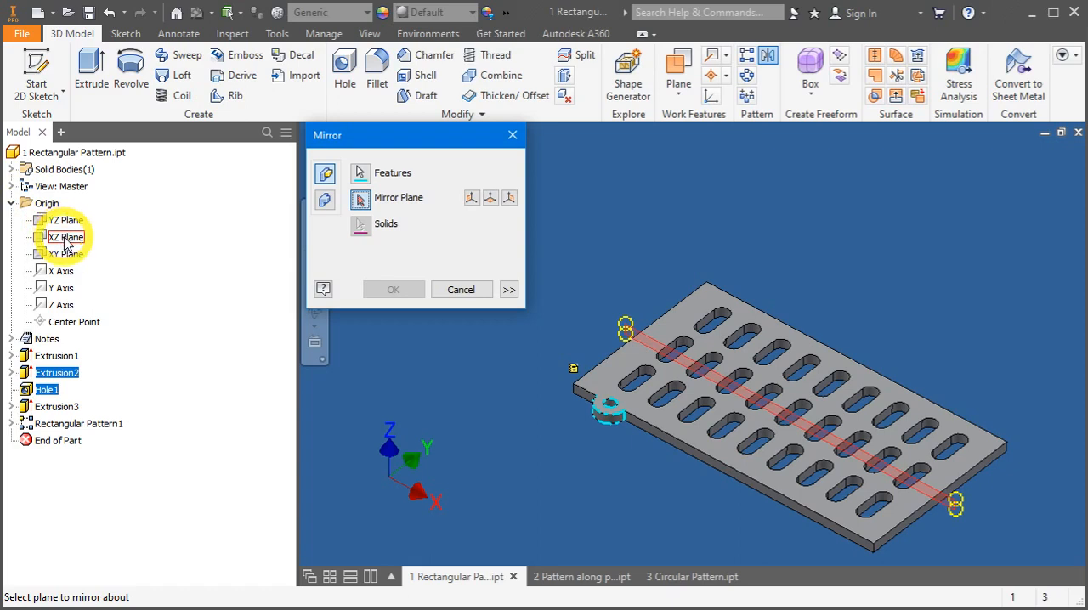
{"action": "left_click", "coordinate": [67, 237]}
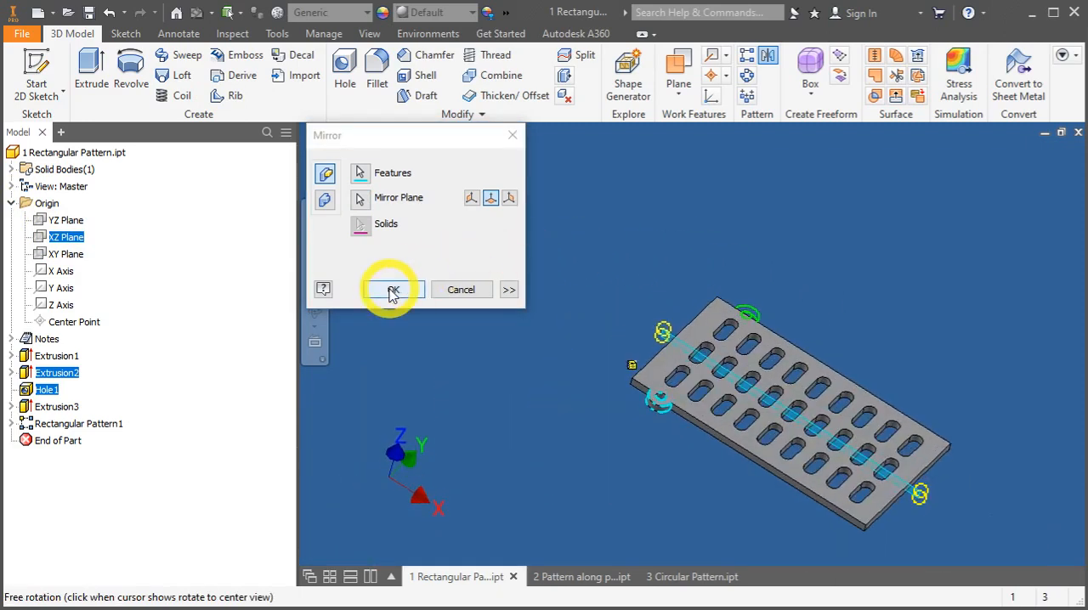
Step: Apply Mirror1 and orbit to check the mirrored tab and hole on the opposite end
{"action": "left_click", "coordinate": [392, 289]}
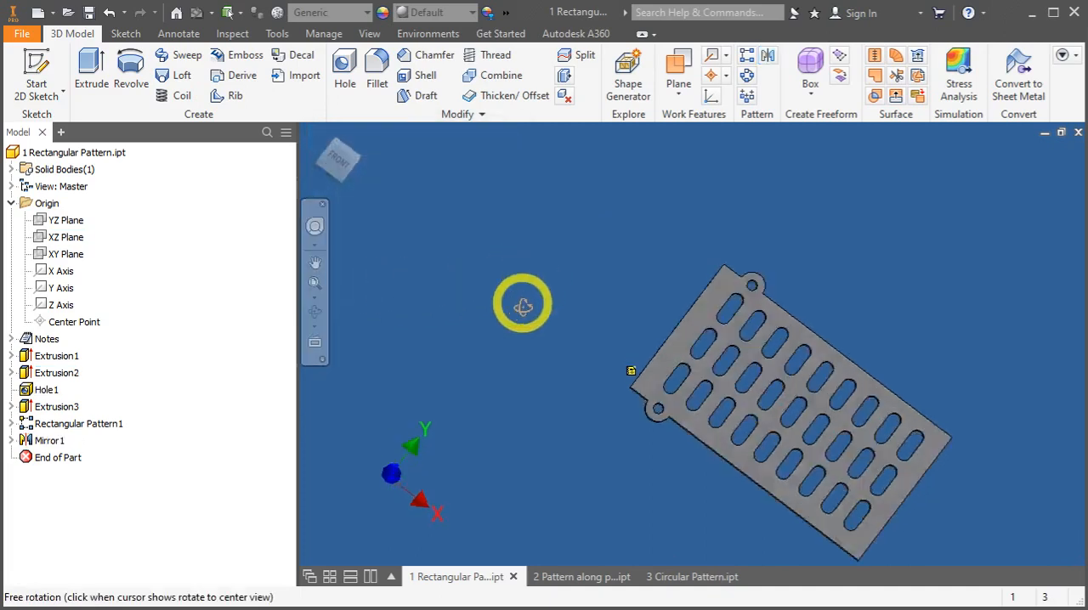
{"action": "left_click_drag", "start_coordinate": [523, 306], "coordinate": [456, 182]}
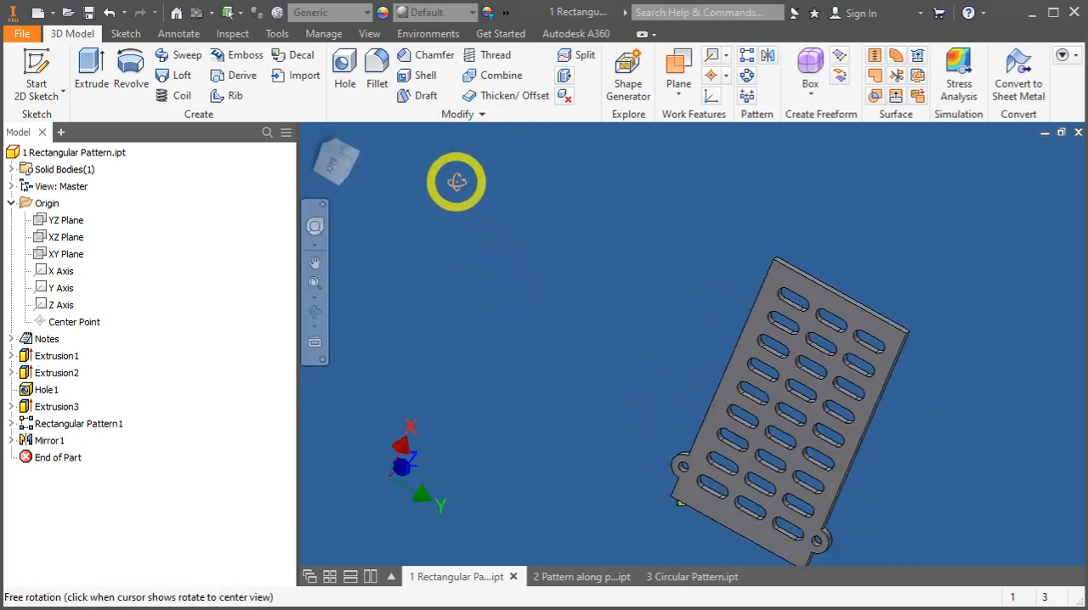
{"action": "left_click_drag", "start_coordinate": [455, 181], "coordinate": [513, 265]}
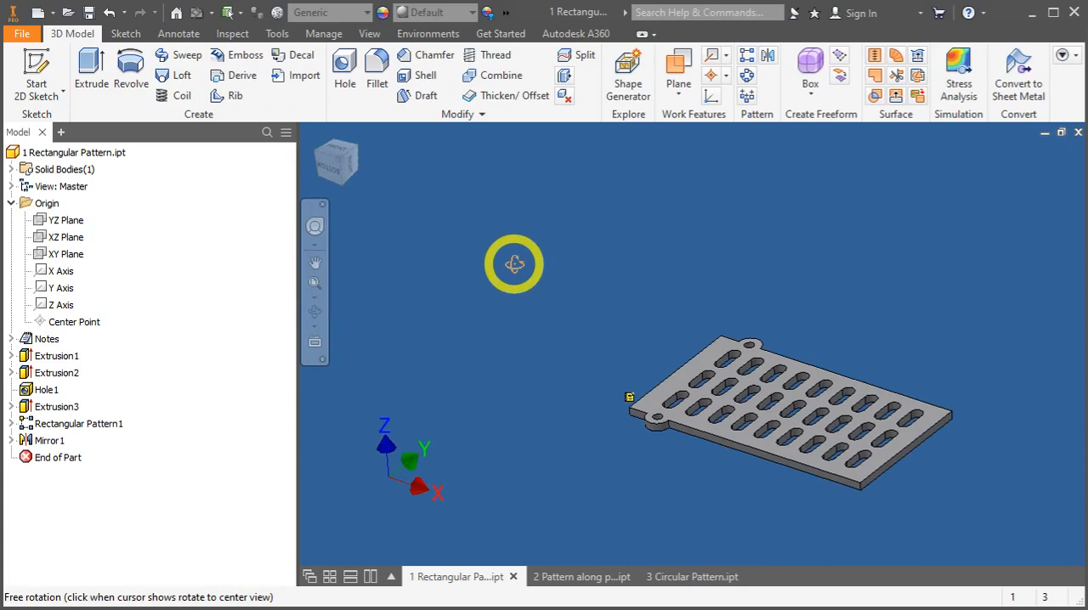
{"action": "mouse_move", "coordinate": [819, 163]}
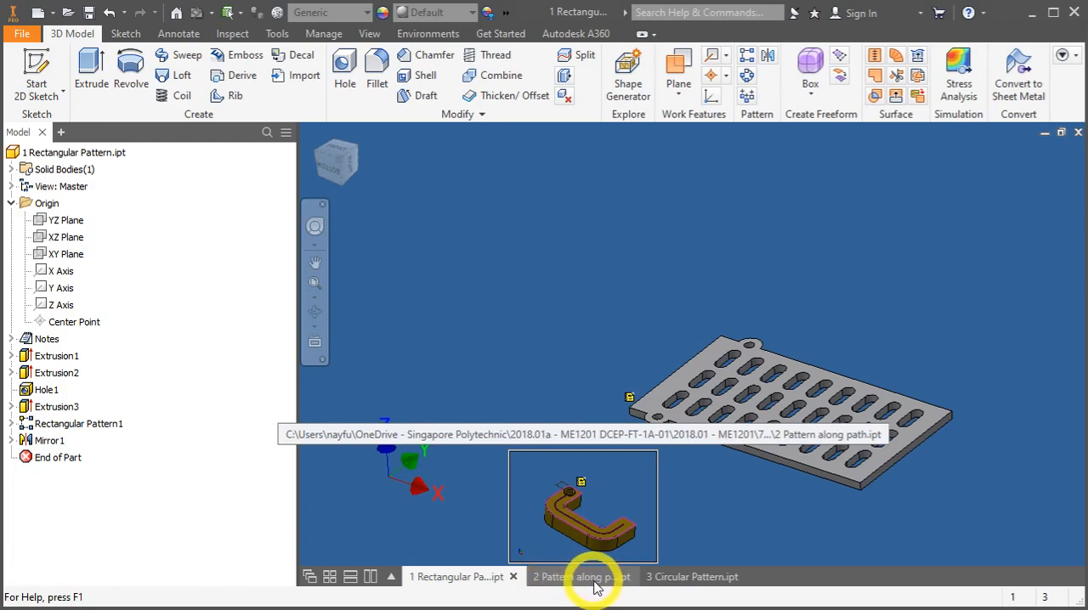
{"action": "mouse_move", "coordinate": [599, 581]}
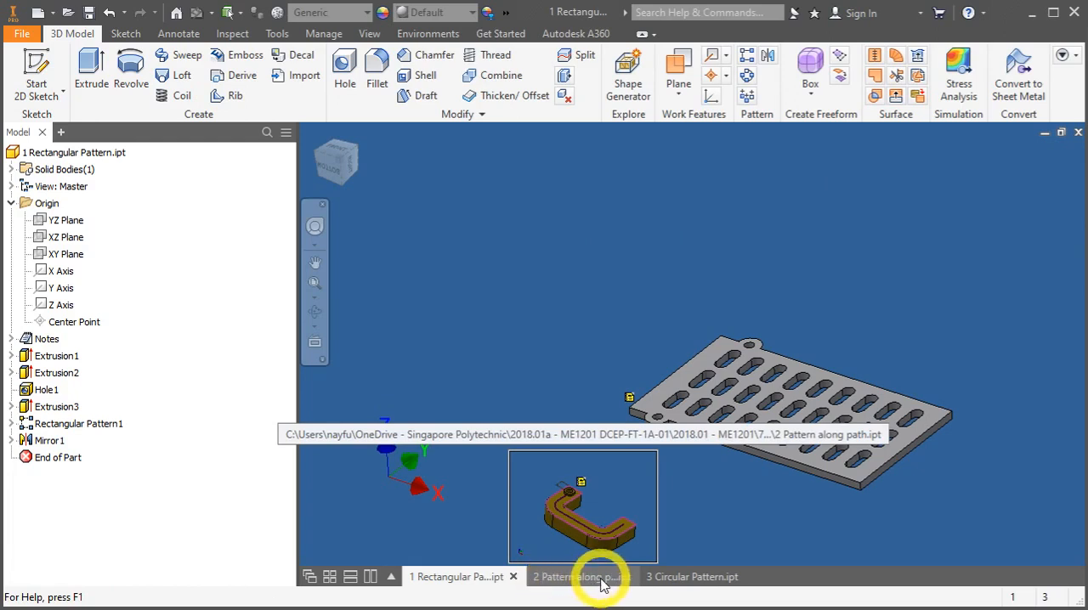
Step: Open '2 Pattern along path.ipt' and orbit the U-shaped bar to inspect it
{"action": "left_click", "coordinate": [578, 576]}
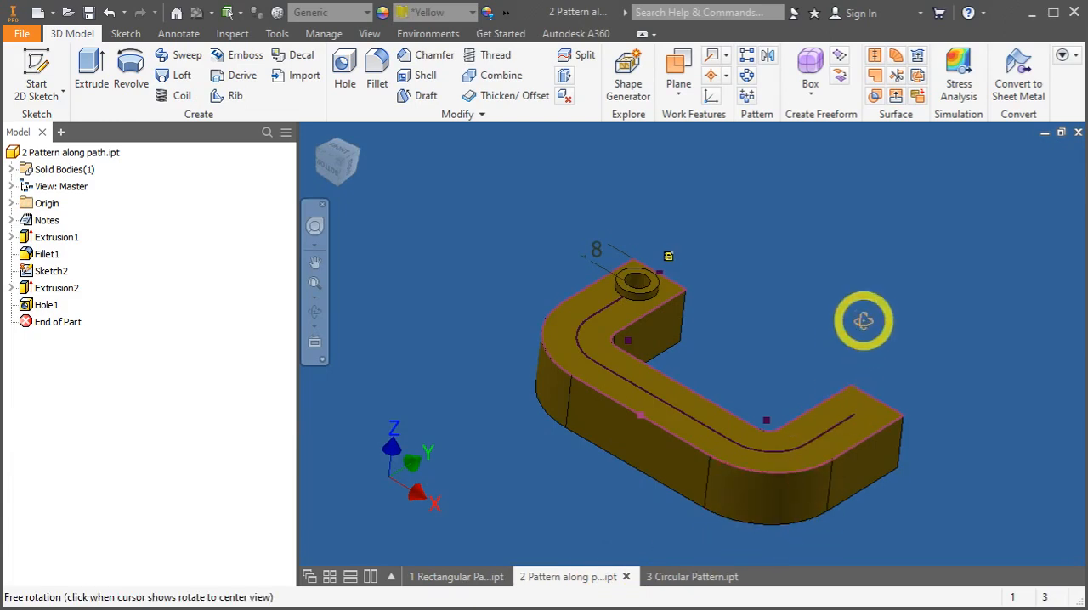
{"action": "left_click_drag", "start_coordinate": [863, 319], "coordinate": [880, 348]}
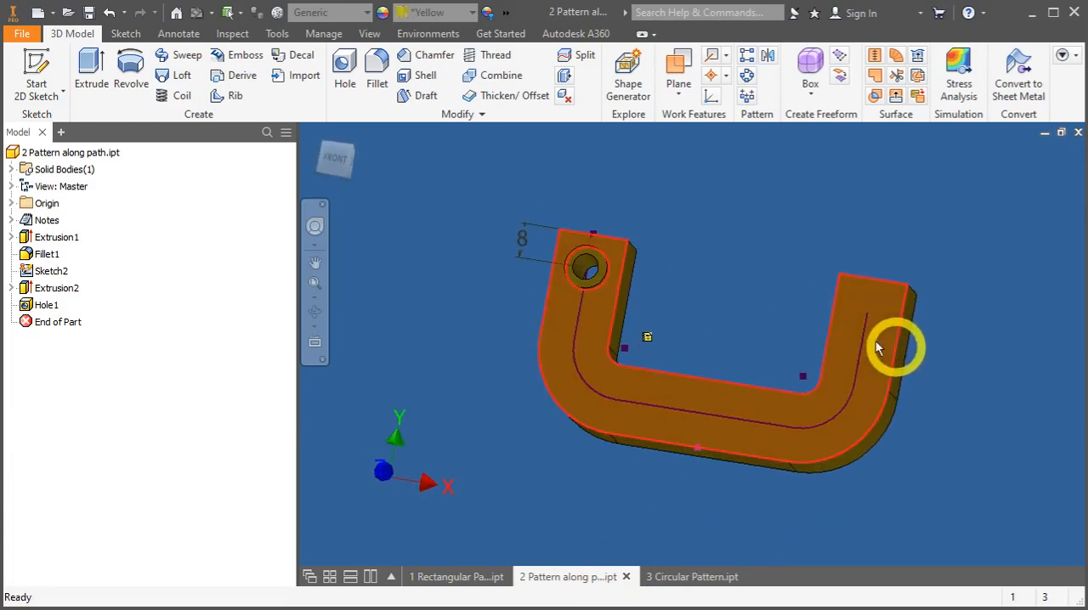
{"action": "left_click_drag", "start_coordinate": [880, 348], "coordinate": [683, 357]}
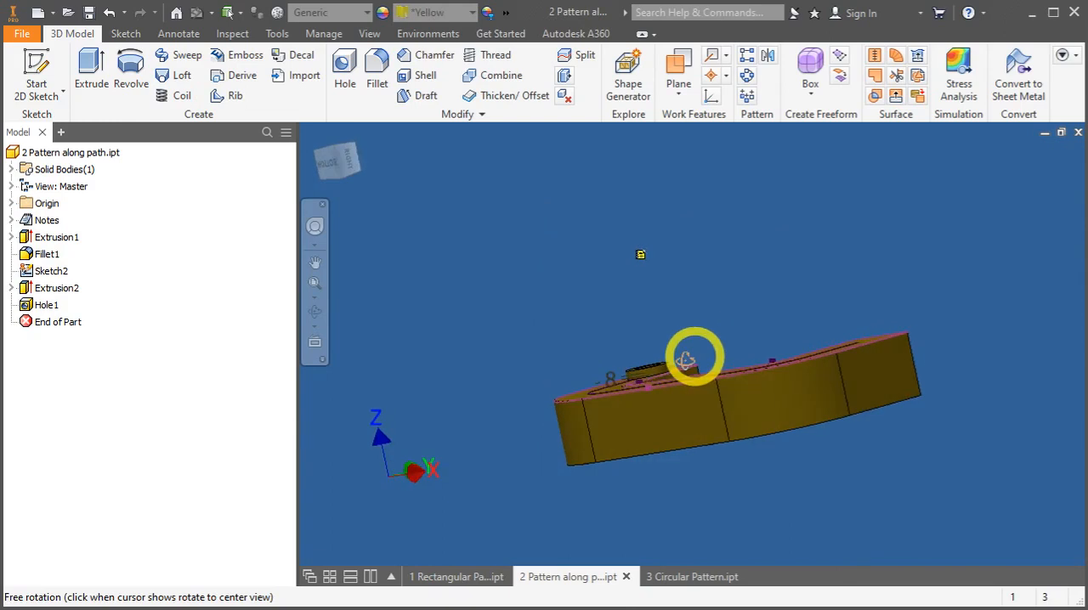
{"action": "left_click_drag", "start_coordinate": [693, 357], "coordinate": [628, 293]}
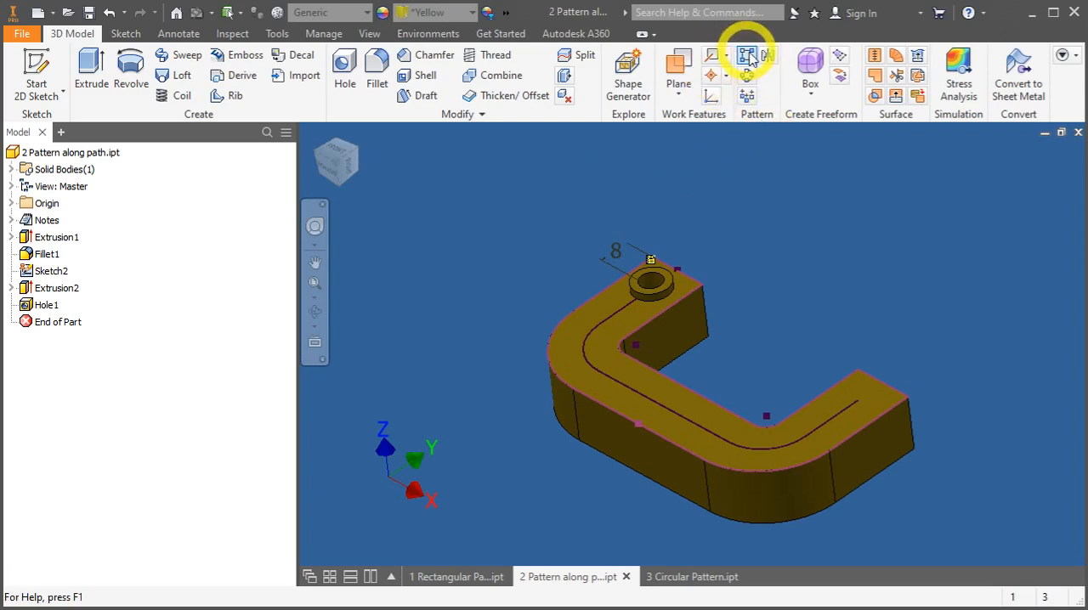
{"action": "mouse_move", "coordinate": [746, 55]}
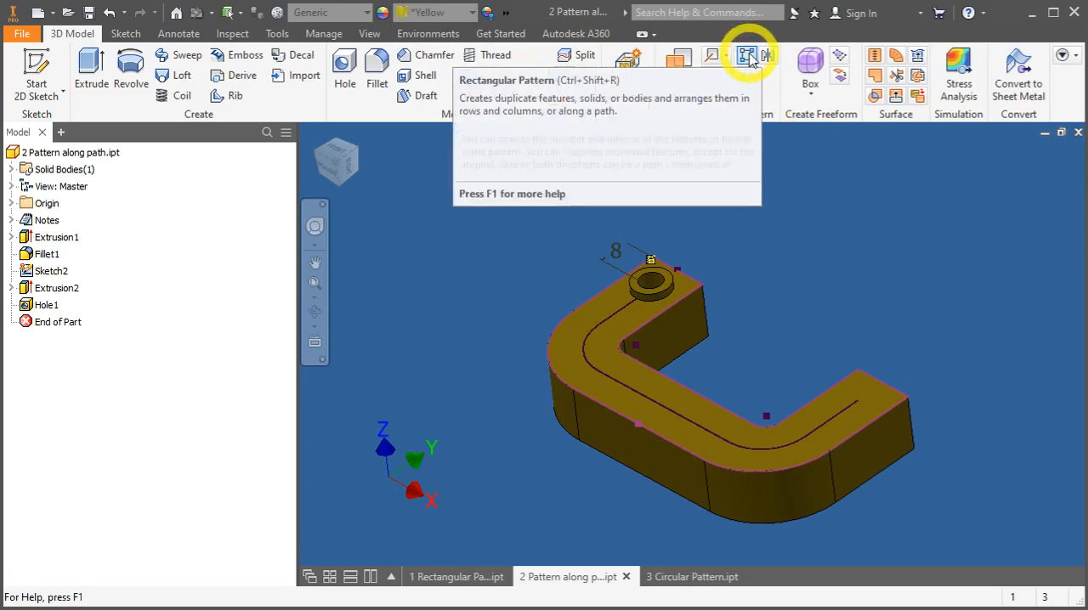
Step: Start a rectangular pattern of the boss and hole using the U-shaped path sketch as Direction 1
{"action": "left_click", "coordinate": [748, 54]}
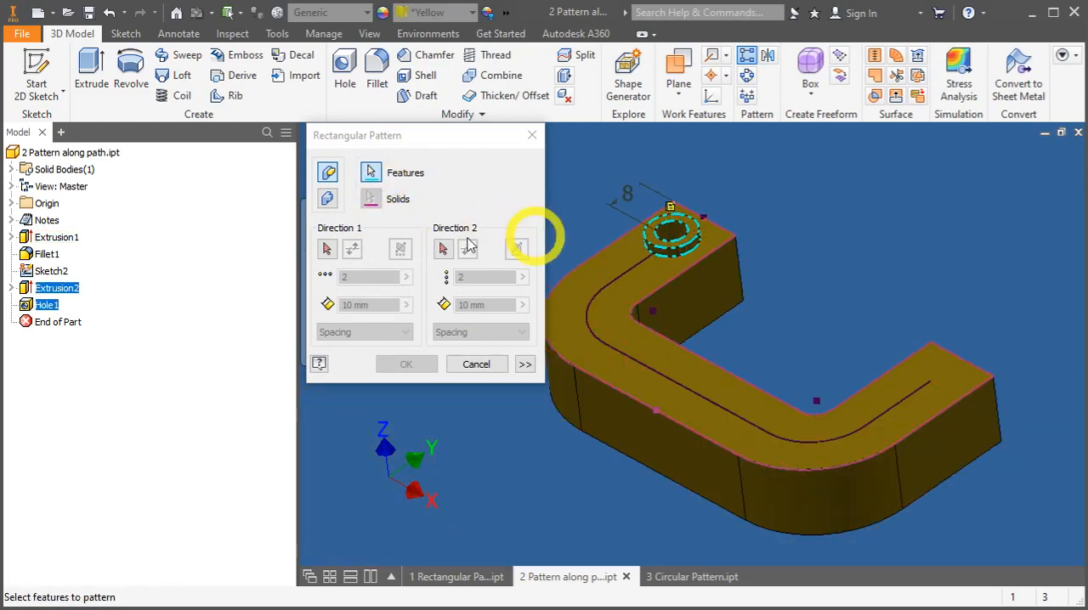
{"action": "left_click", "coordinate": [326, 248]}
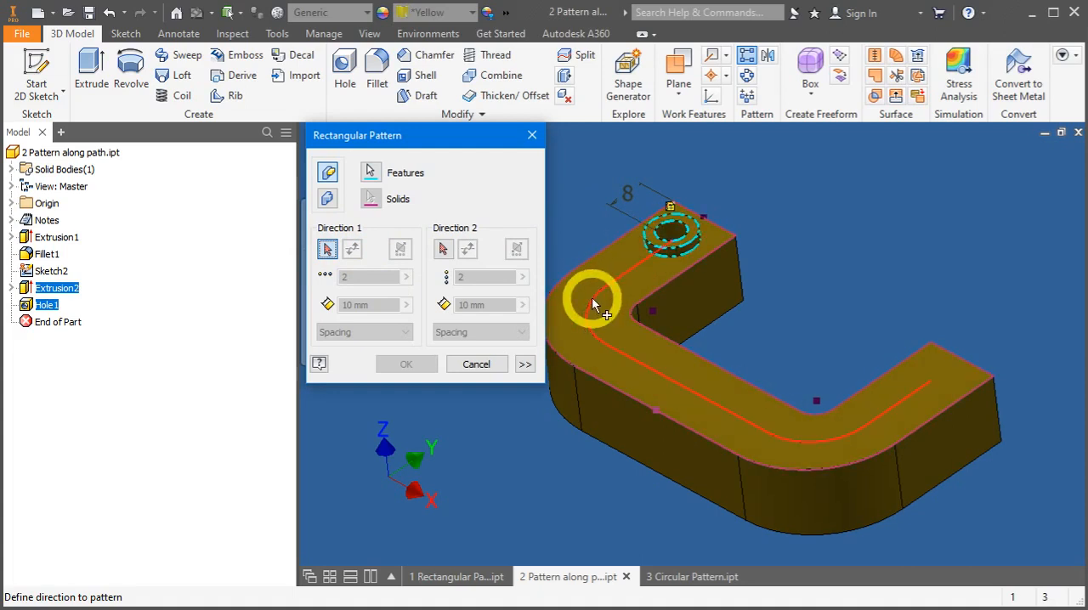
{"action": "left_click", "coordinate": [352, 248]}
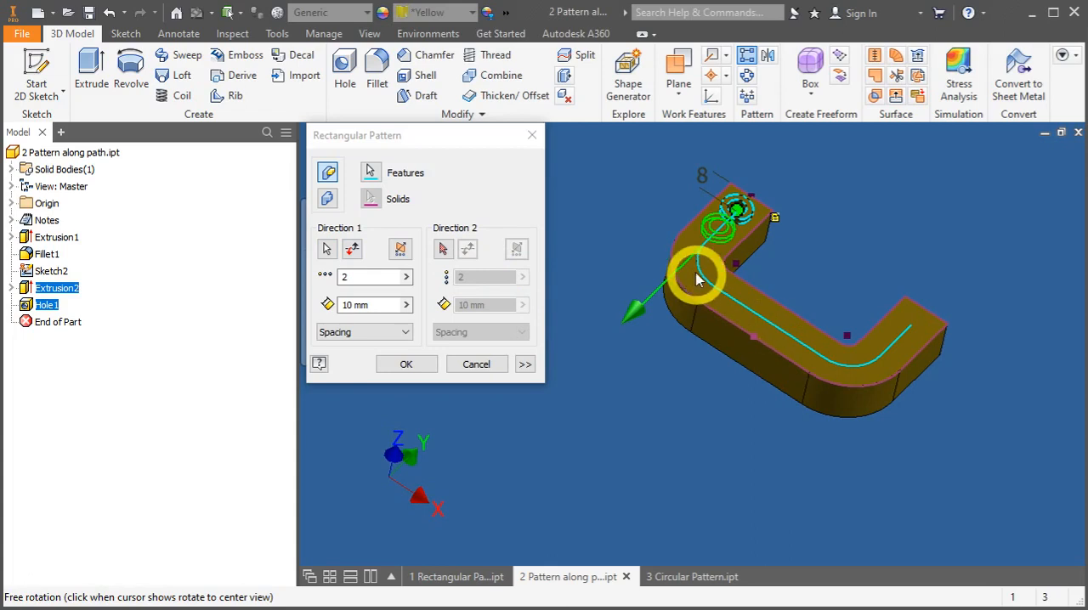
{"action": "mouse_move", "coordinate": [875, 405]}
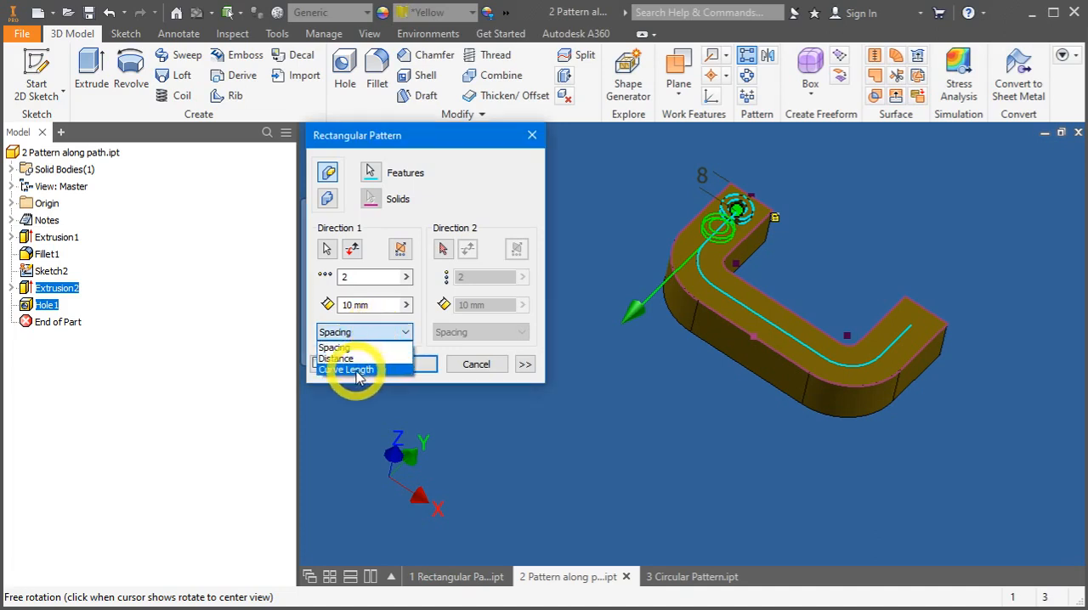
Step: Spread copies over Curve Length, try 5 then set 7 copies, and apply Rectangular Pattern2
{"action": "left_click", "coordinate": [346, 369]}
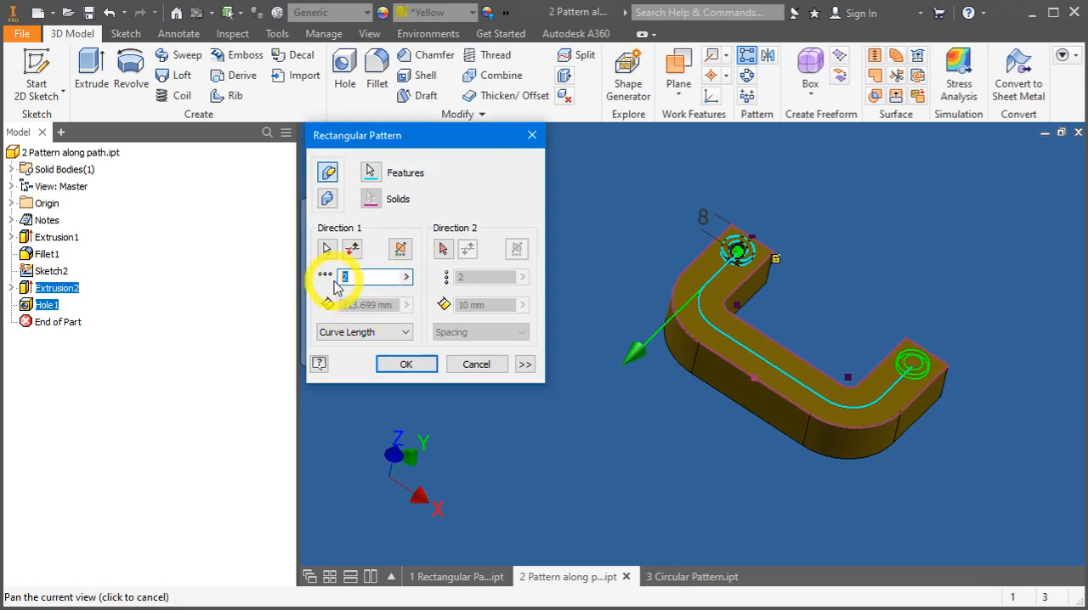
{"action": "left_click", "coordinate": [372, 275]}
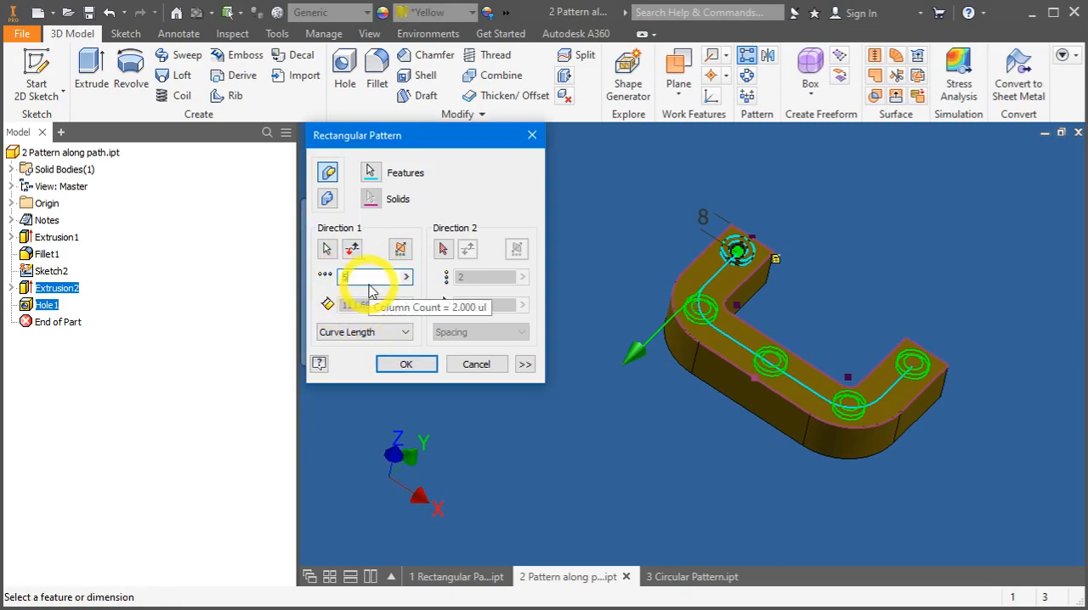
{"action": "type", "text": "5"}
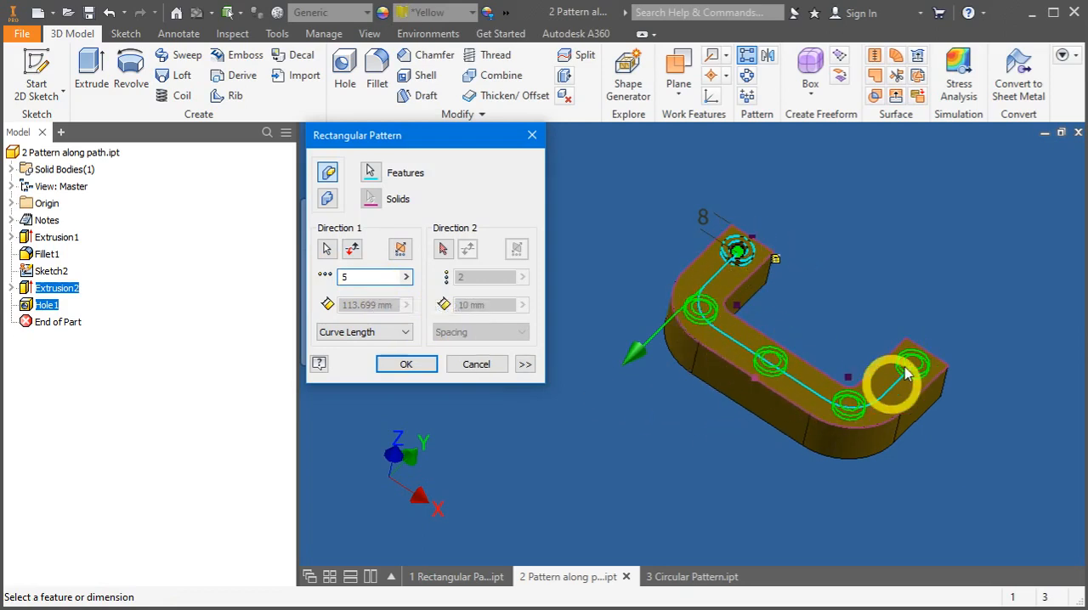
{"action": "type", "text": "7"}
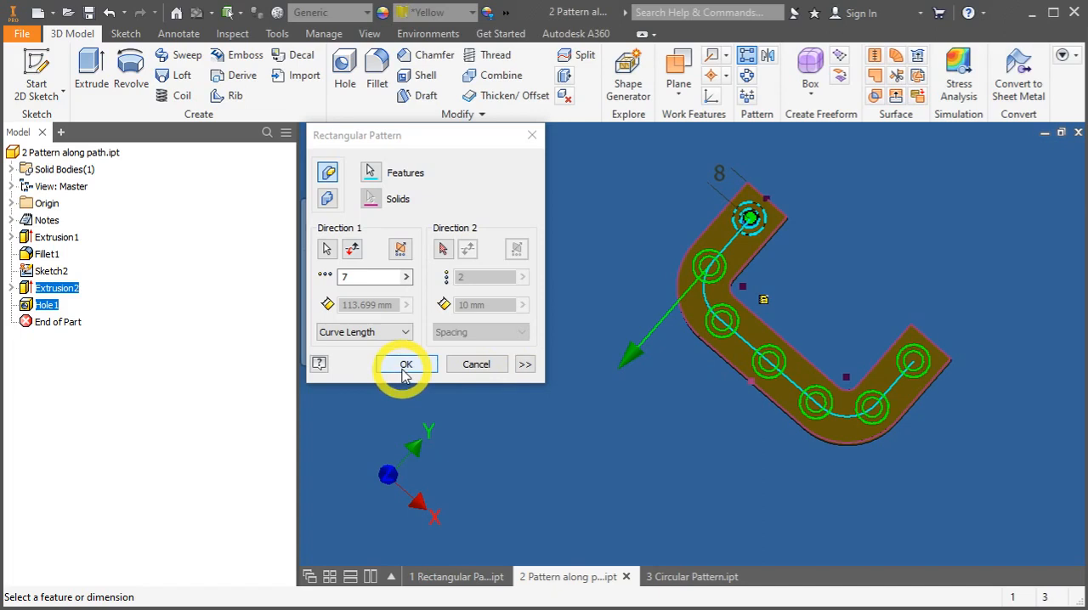
{"action": "left_click", "coordinate": [405, 364]}
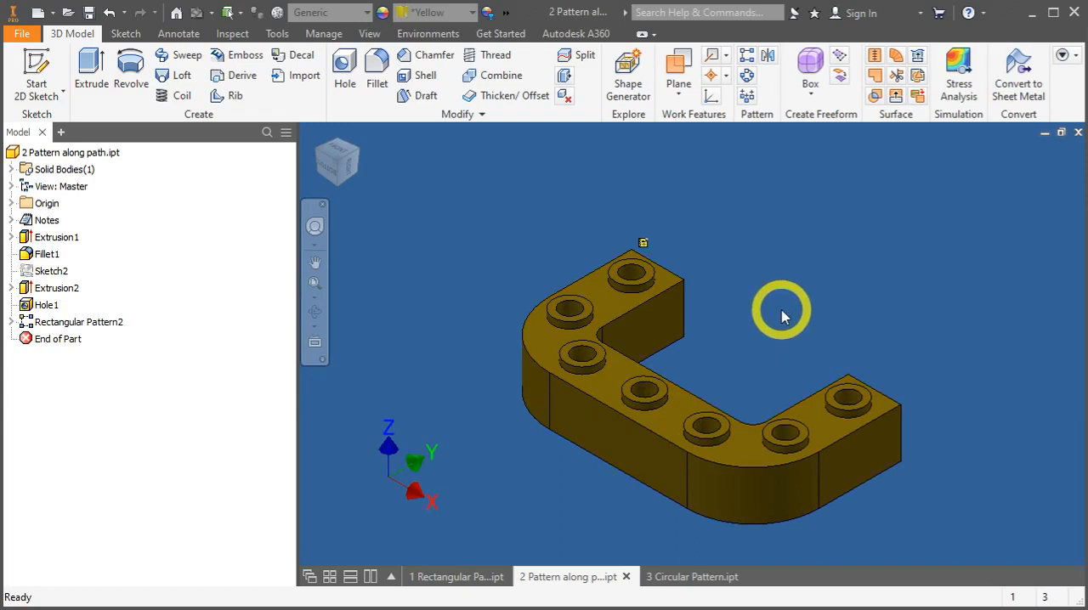
{"action": "mouse_move", "coordinate": [713, 547]}
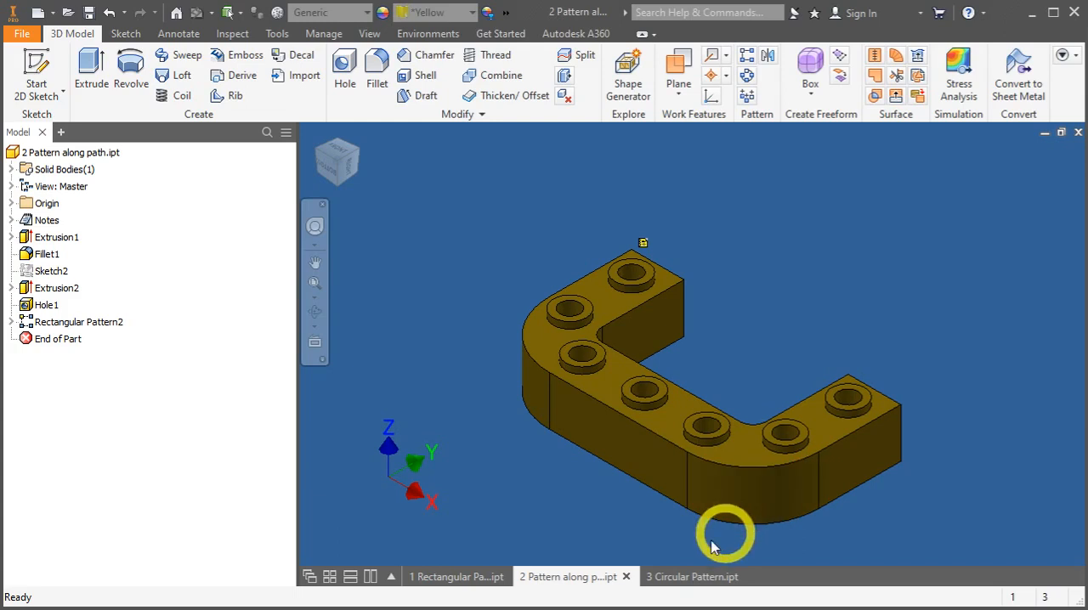
Step: Open '3 Circular Pattern.ipt' and orbit the disc to view it from the side
{"action": "left_click", "coordinate": [688, 576]}
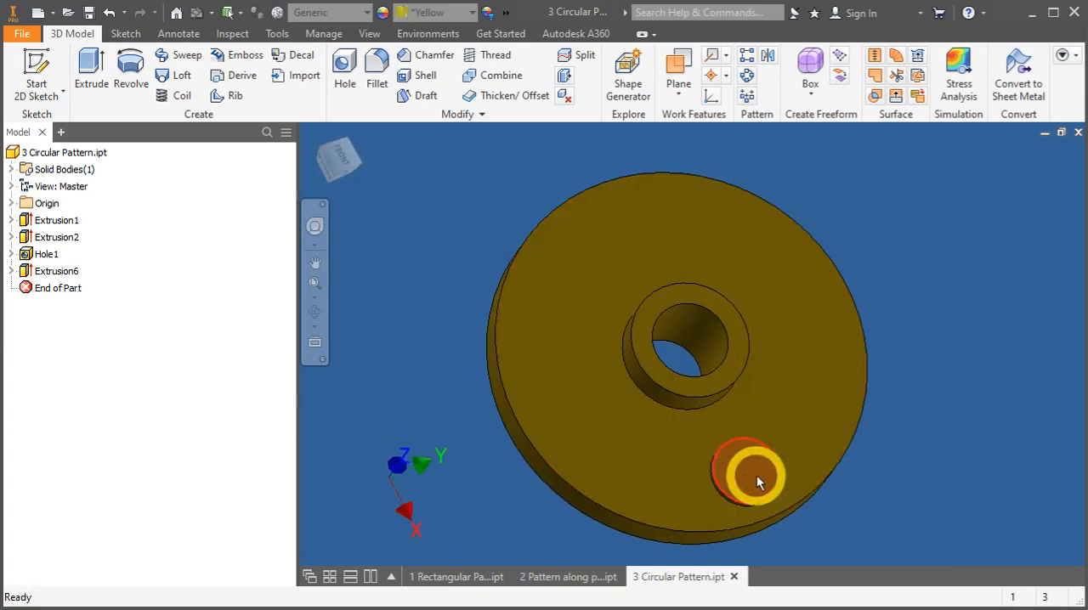
{"action": "left_click_drag", "start_coordinate": [756, 479], "coordinate": [733, 428]}
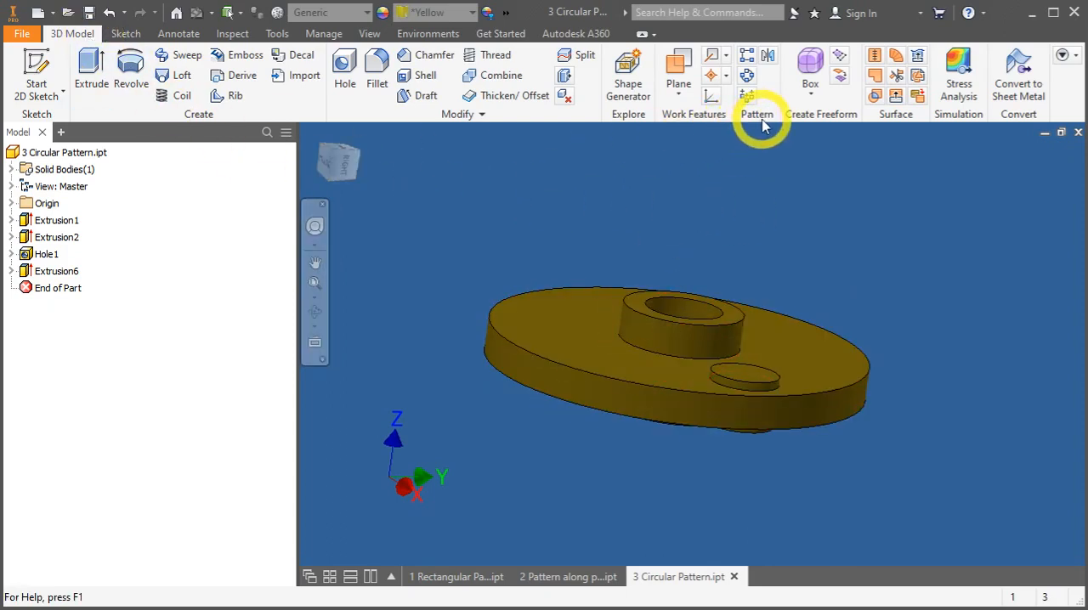
{"action": "mouse_move", "coordinate": [746, 76]}
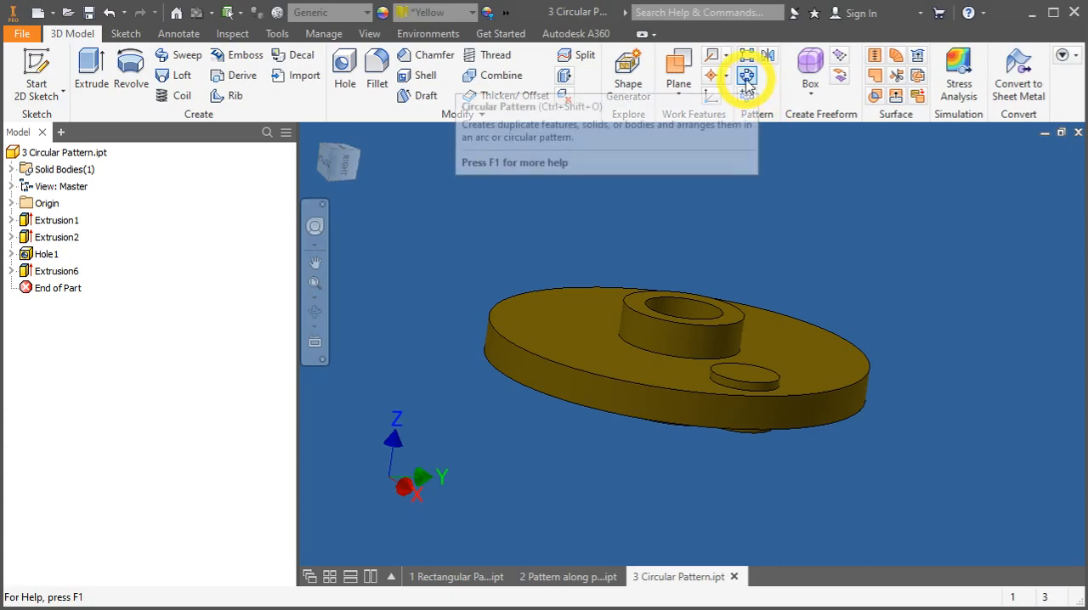
Step: Start a circular pattern of Extrusion6 around the disc's central hole axis, 6 copies over 360°
{"action": "left_click", "coordinate": [746, 75]}
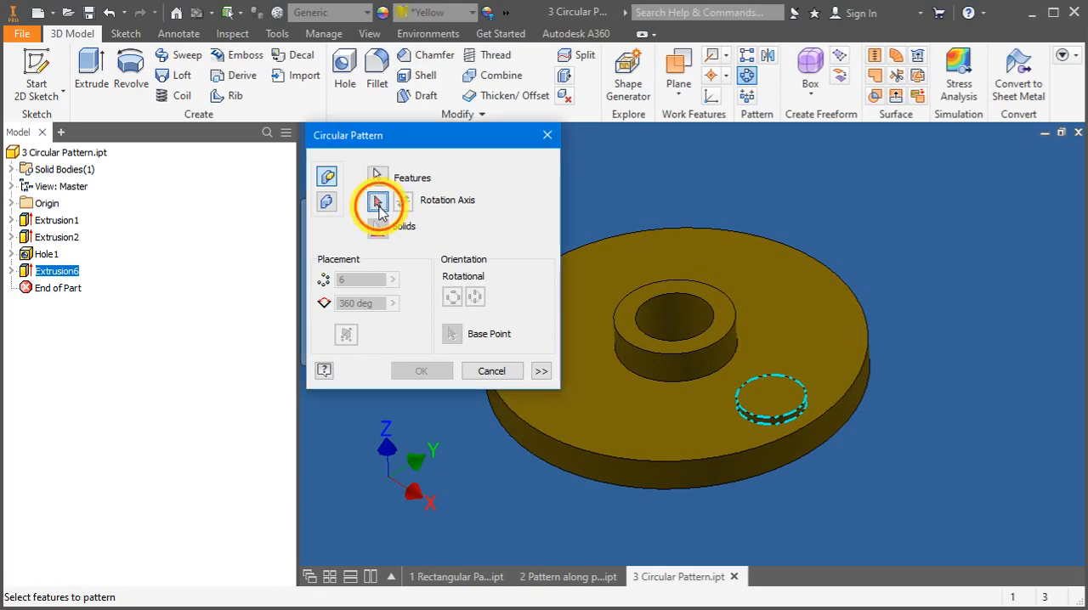
{"action": "left_click", "coordinate": [377, 201]}
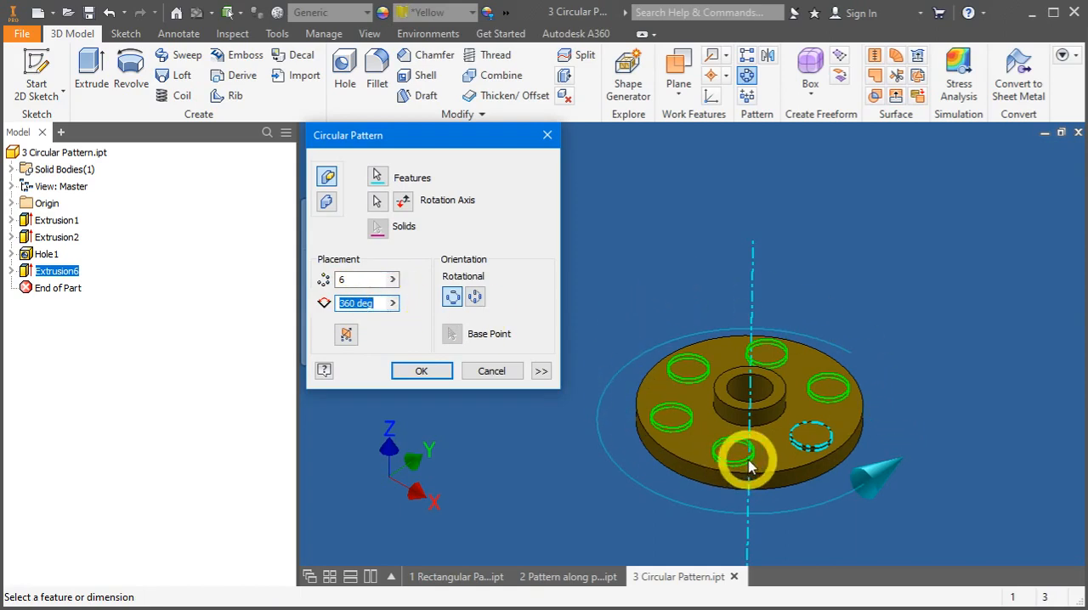
{"action": "left_click", "coordinate": [367, 283]}
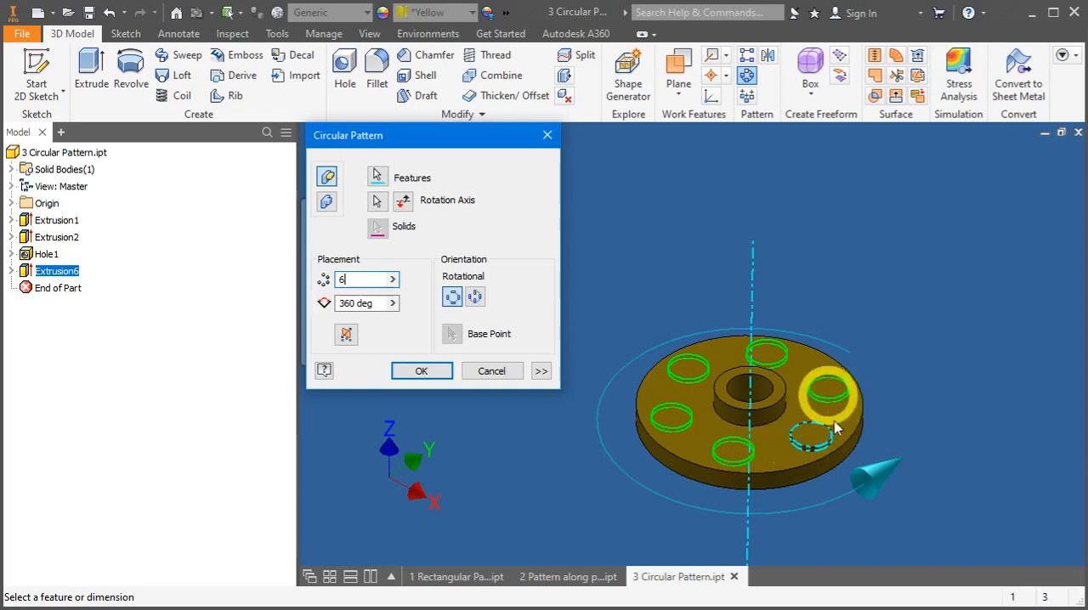
{"action": "mouse_move", "coordinate": [831, 390]}
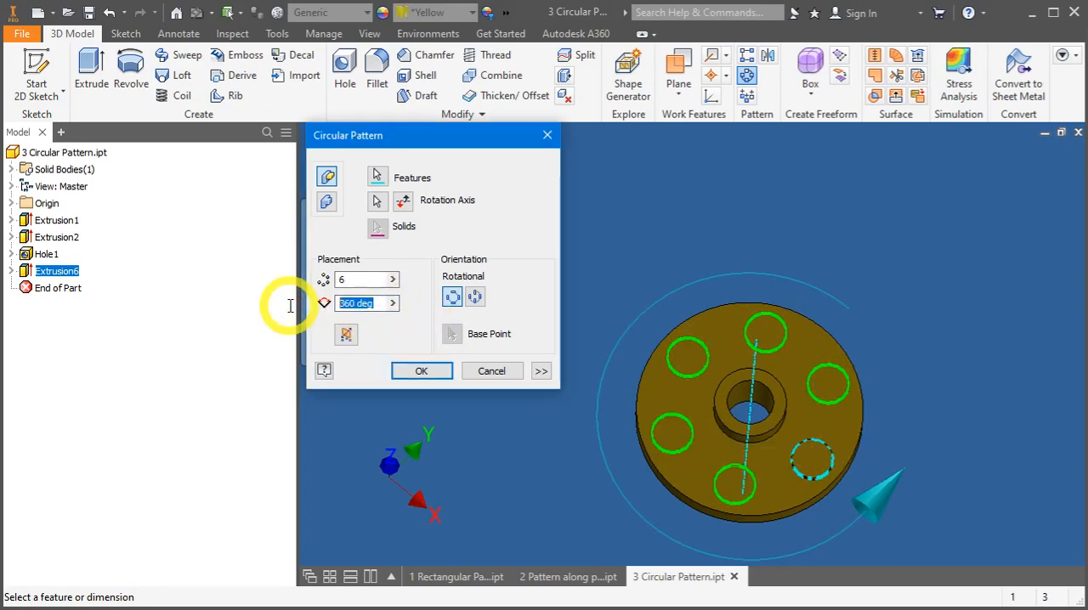
Step: Try a 180° angle, restore 360°, and apply Circular Pattern2 with six evenly spaced bosses
{"action": "type", "text": "180"}
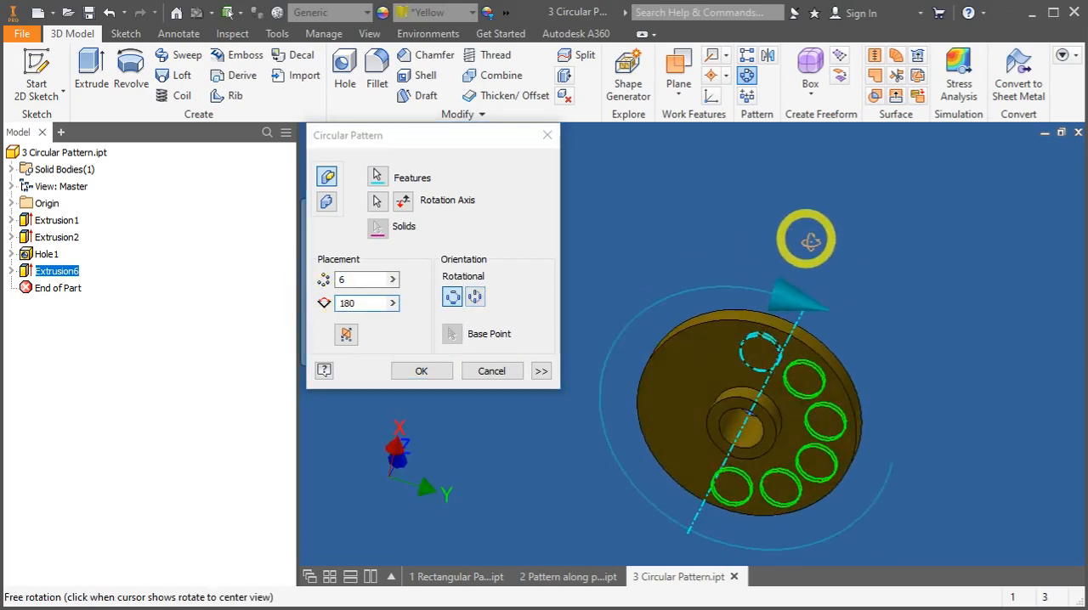
{"action": "left_click_drag", "start_coordinate": [805, 239], "coordinate": [853, 339]}
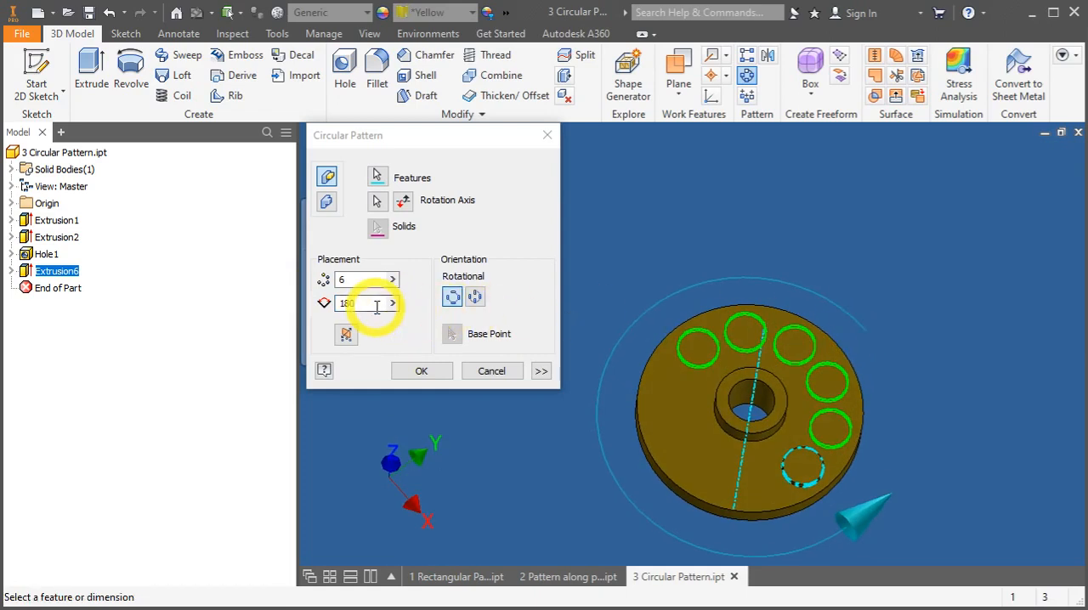
{"action": "type", "text": "360"}
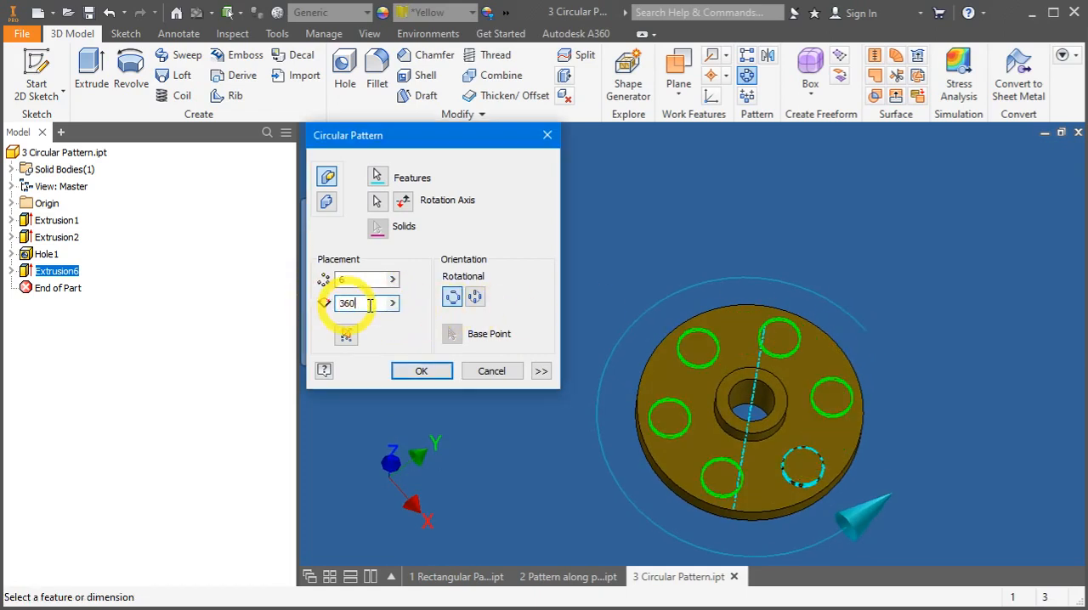
{"action": "left_click", "coordinate": [421, 370]}
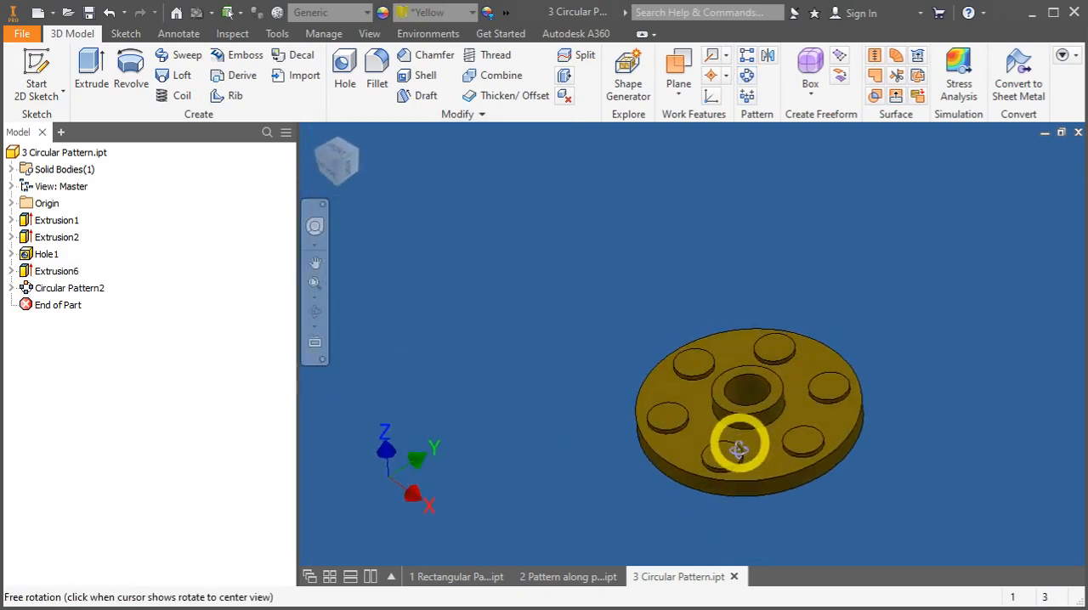
{"action": "left_click_drag", "start_coordinate": [737, 450], "coordinate": [737, 438]}
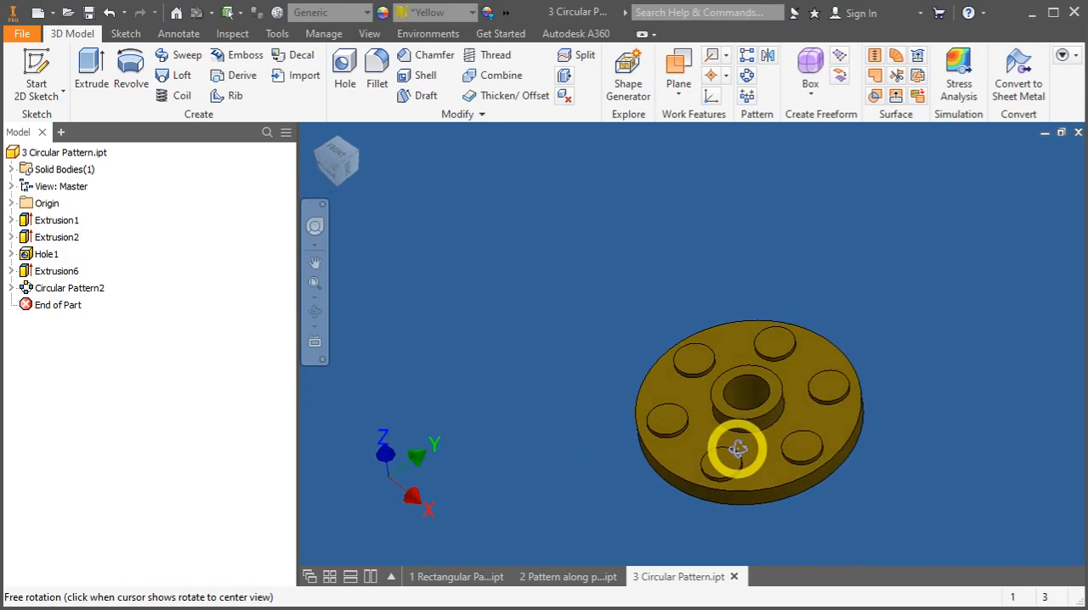
{"action": "left_click", "coordinate": [69, 288]}
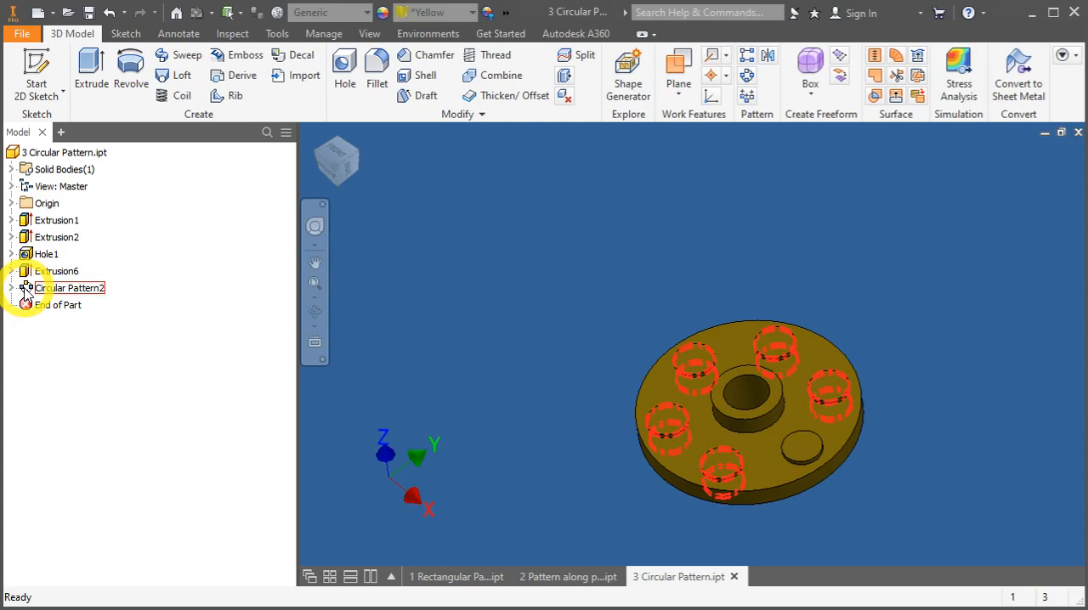
Step: Edit Circular Pattern2 to 3 copies over 120 deg and reselect its rotation axis
{"action": "double_click", "coordinate": [69, 288]}
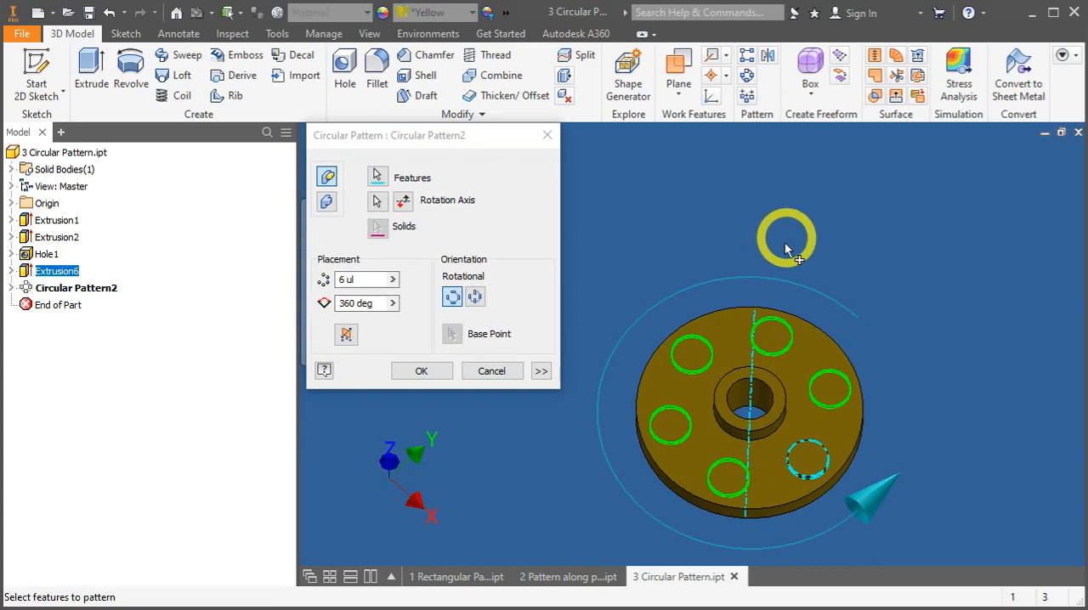
{"action": "left_click", "coordinate": [360, 302]}
{"action": "type", "text": "120"}
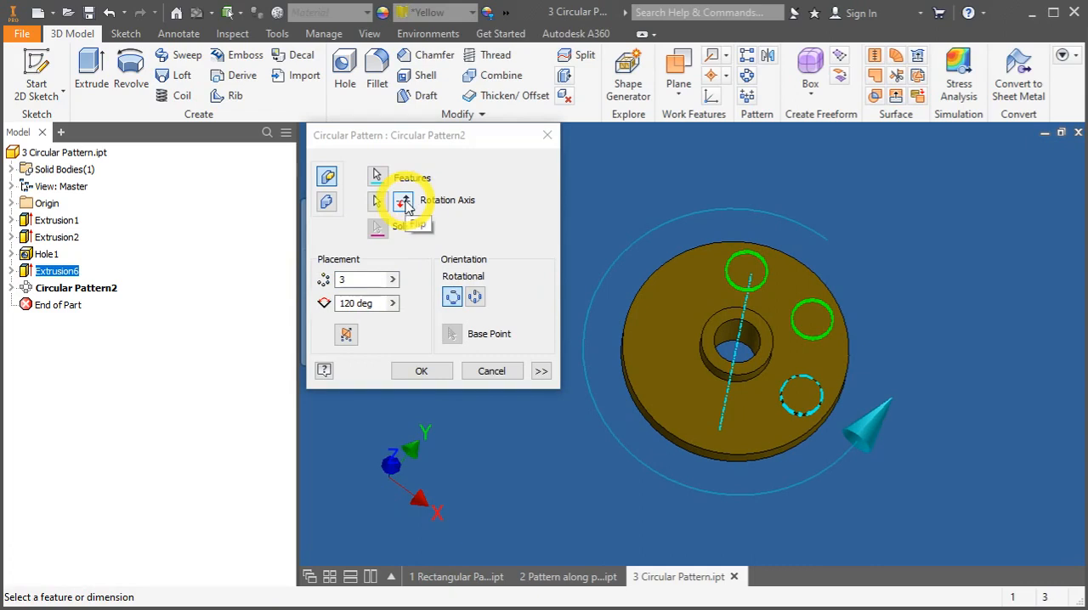
{"action": "left_click", "coordinate": [404, 201]}
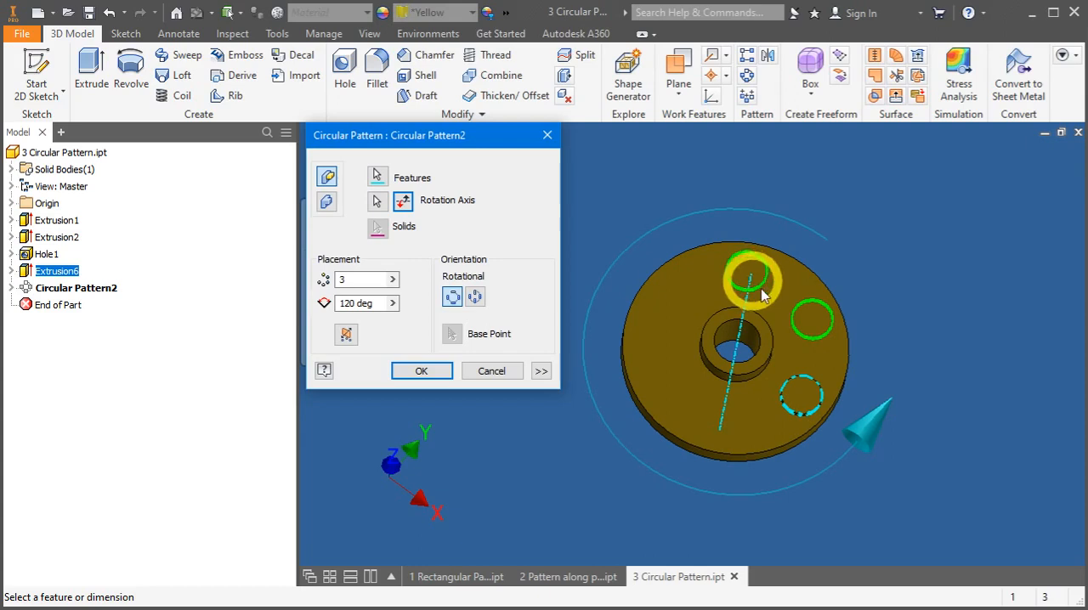
{"action": "mouse_move", "coordinate": [741, 428]}
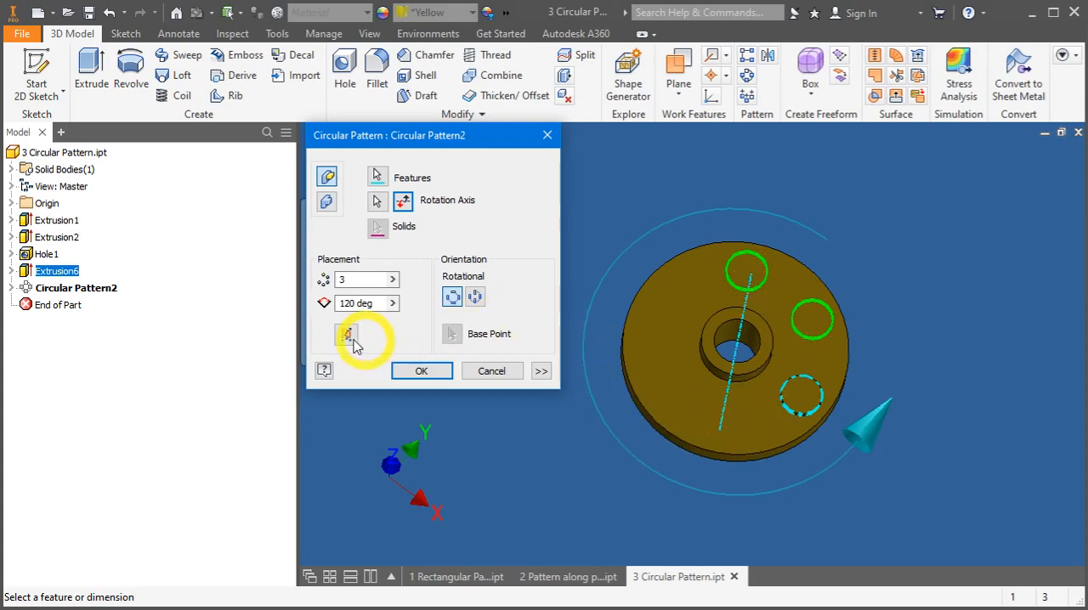
{"action": "mouse_move", "coordinate": [346, 336]}
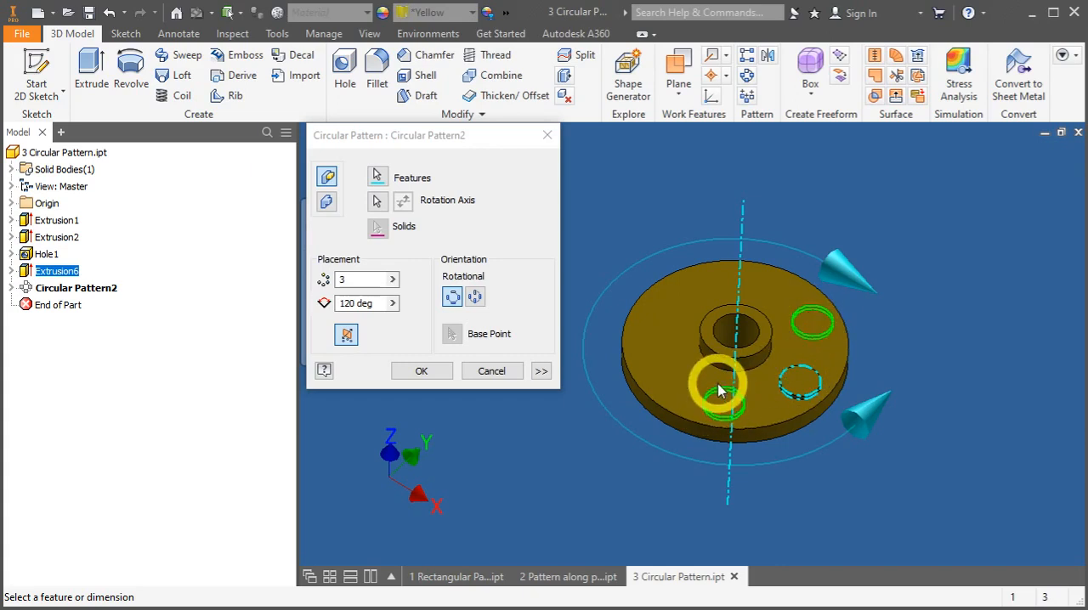
Step: Flip the placement direction and apply the three-boss 120 deg pattern
{"action": "left_click", "coordinate": [422, 370]}
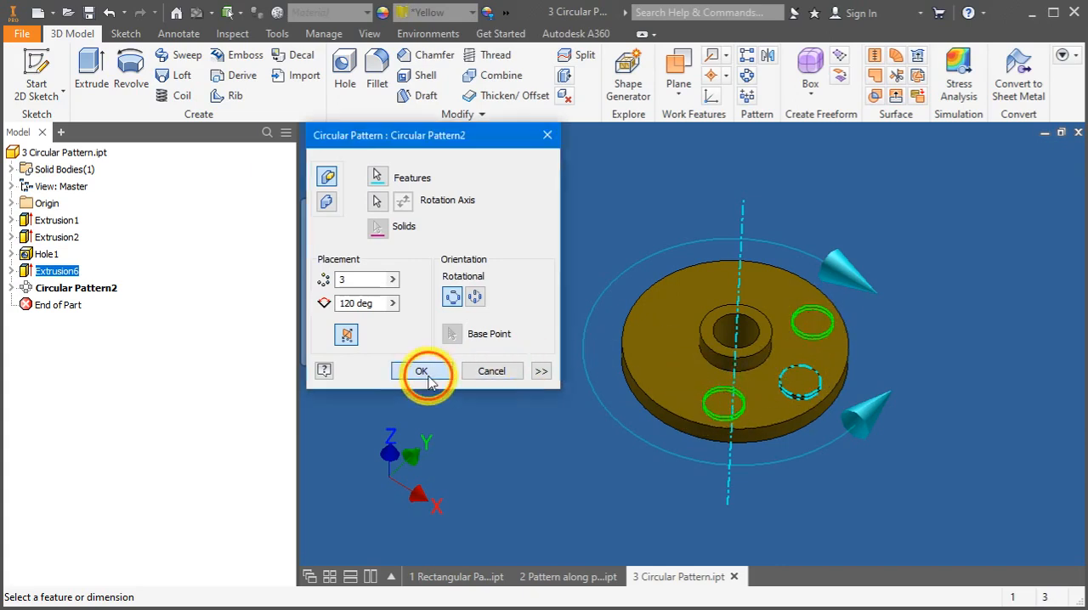
{"action": "left_click", "coordinate": [421, 370]}
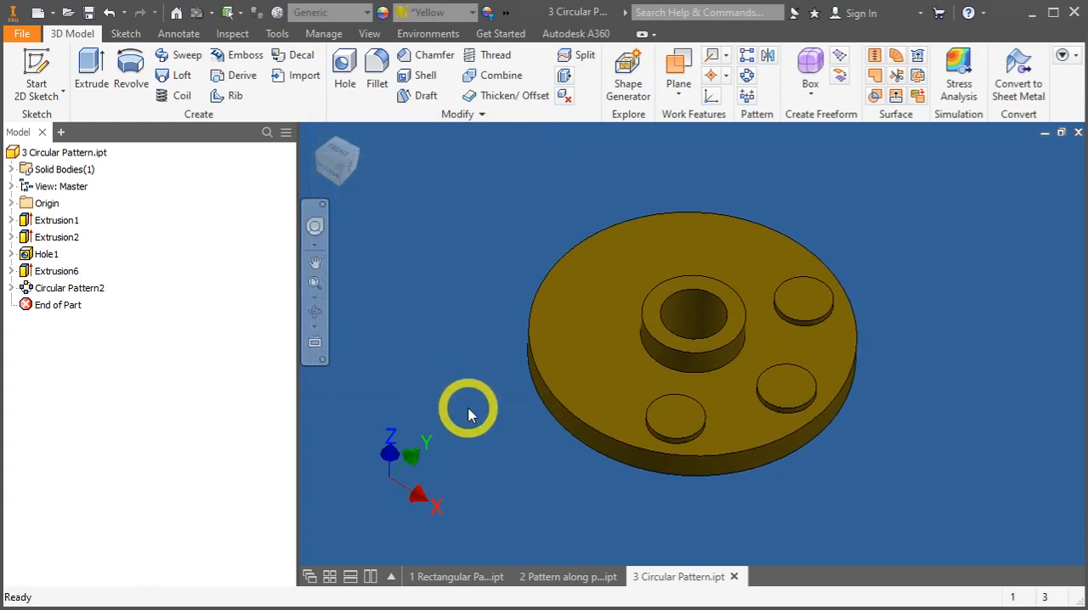